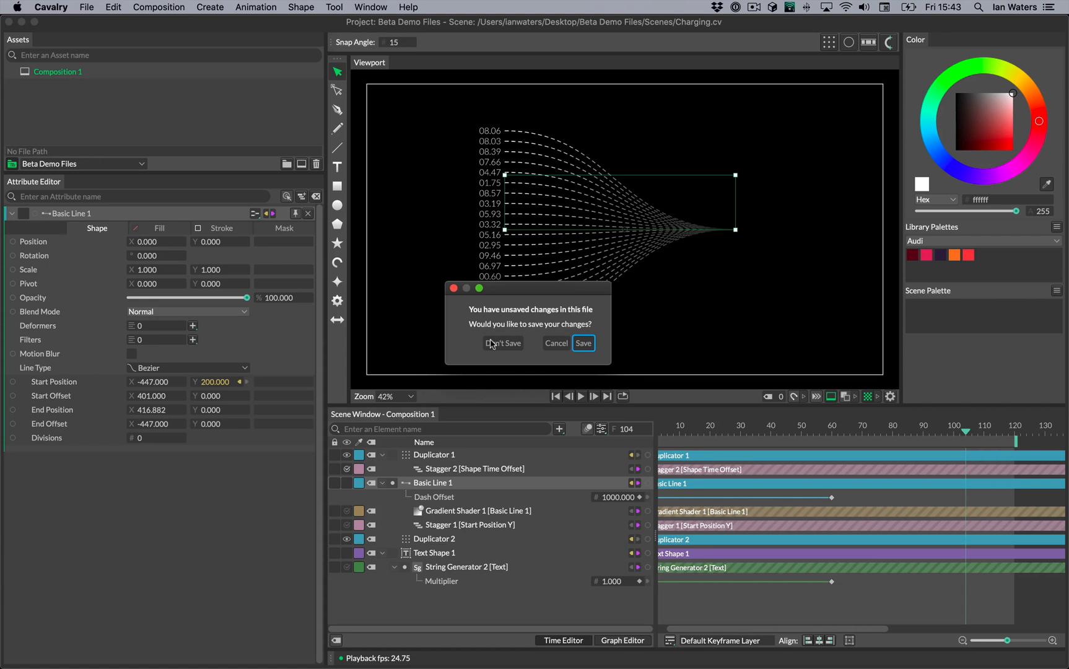
Step: Discard the old scene's changes and bring up the element browser to search for a Basic Line
left_click(503, 343)
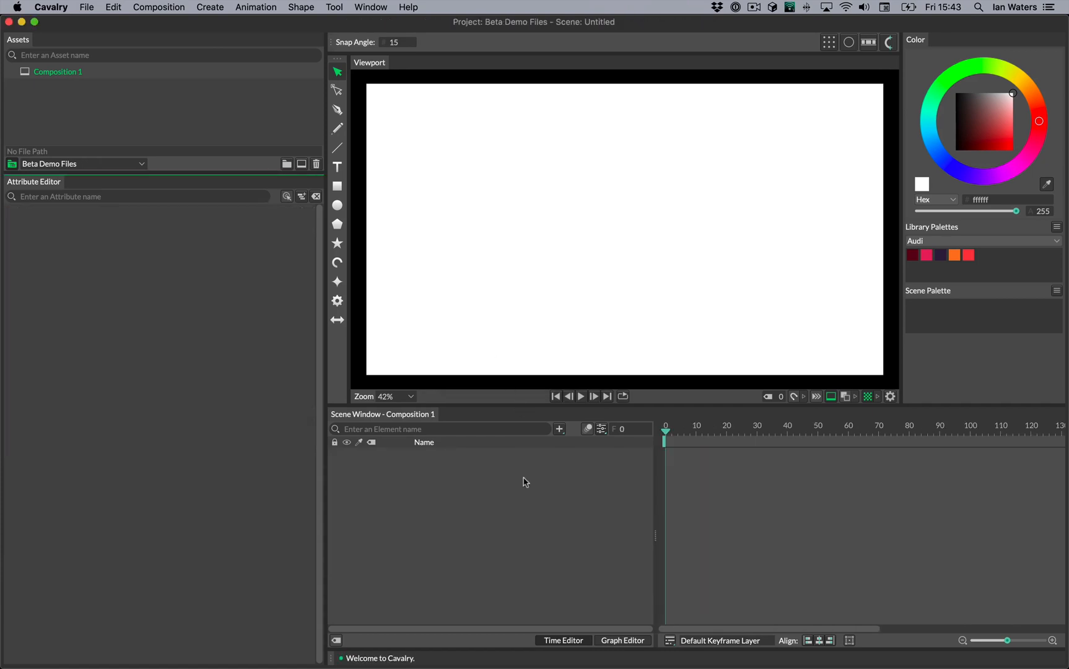
mouse_move(450, 412)
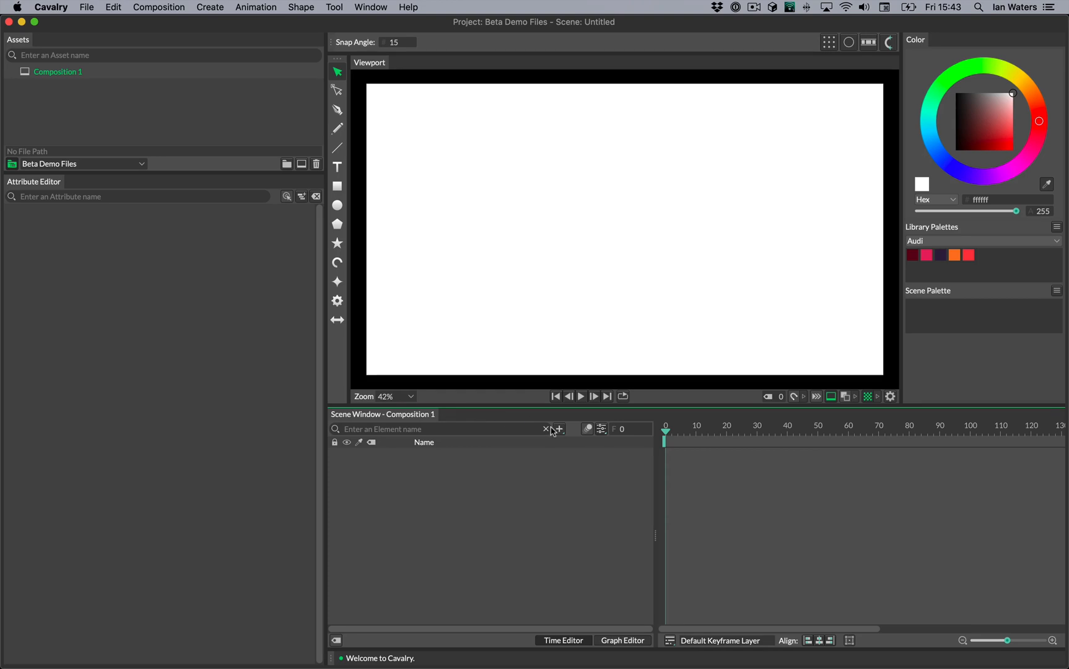
left_click(559, 429)
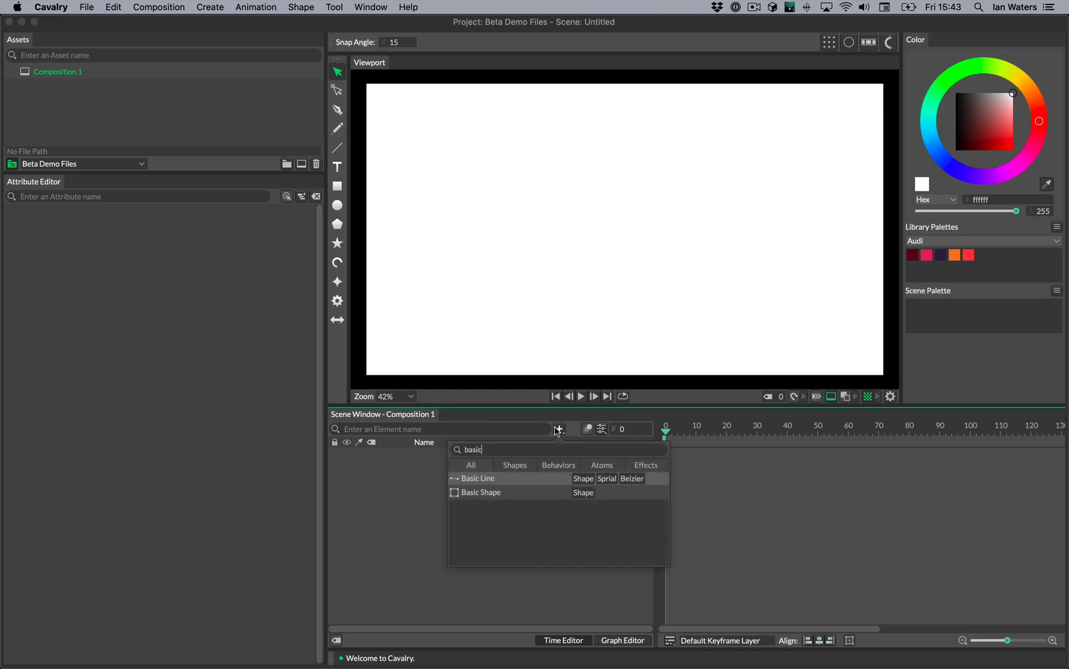
mouse_move(497, 464)
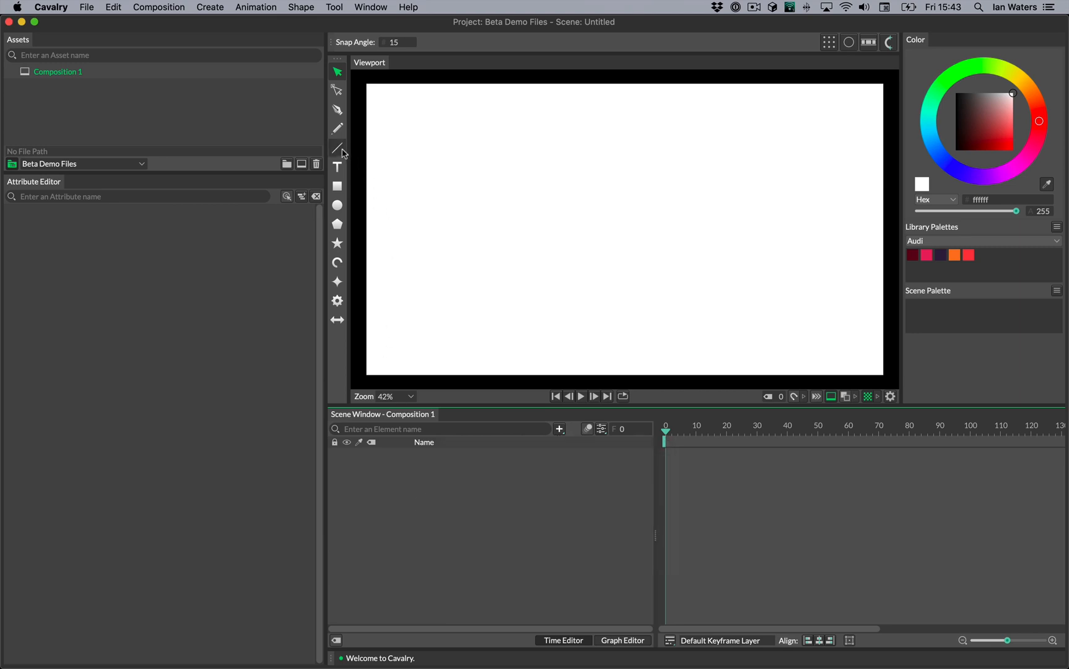
Step: Add a Basic Line, make it a Spiral and enlarge its Outer Radius to about 369
left_click(337, 147)
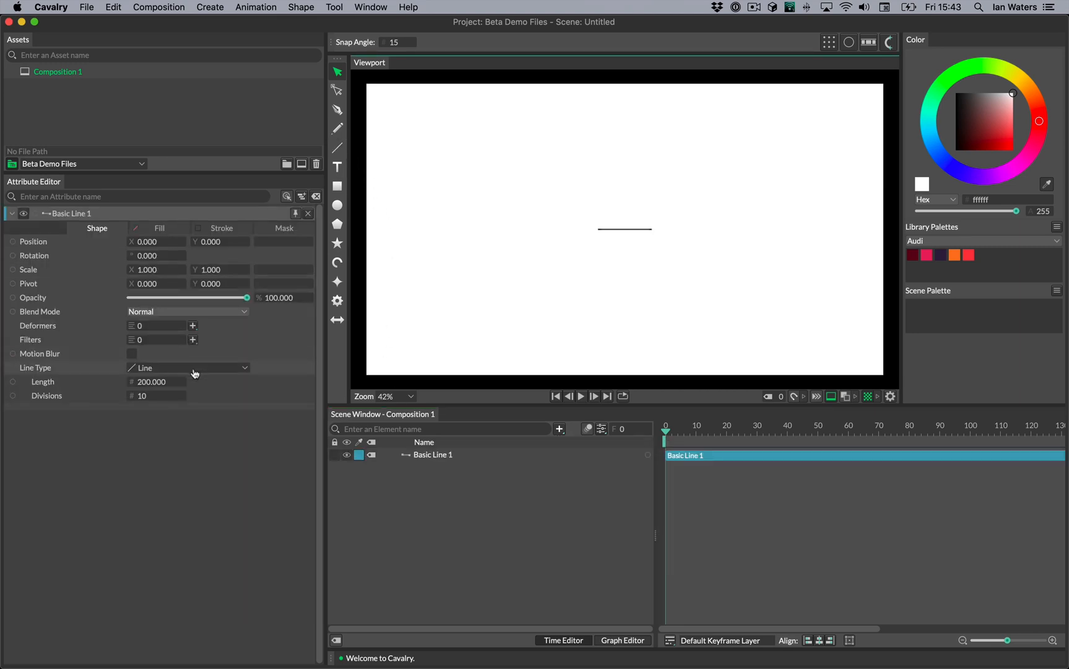
left_click(187, 368)
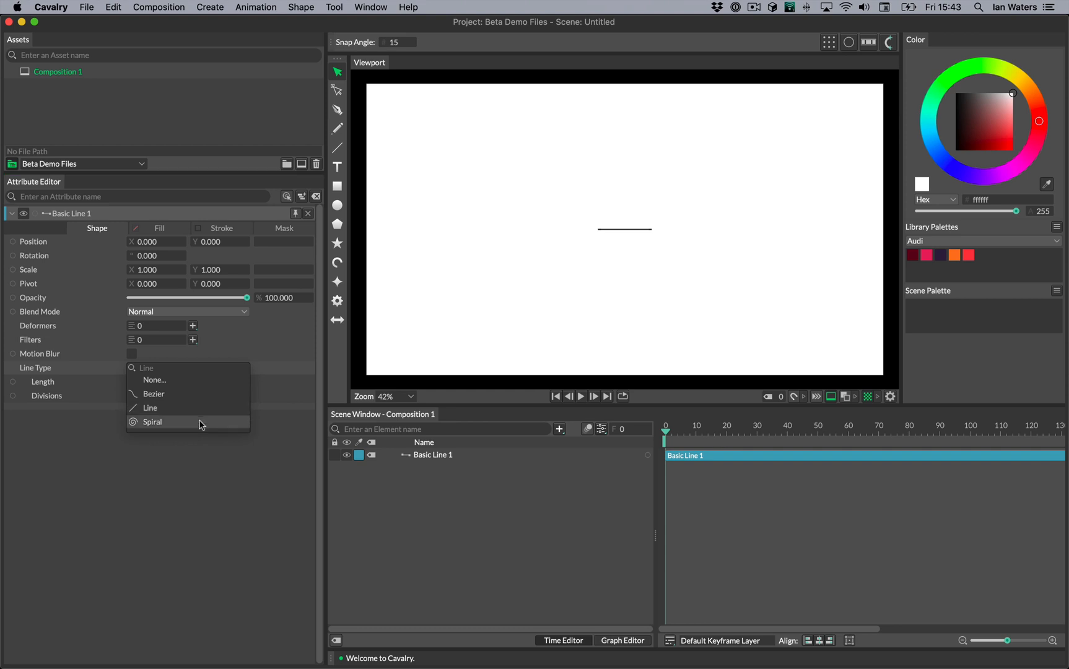
left_click(151, 421)
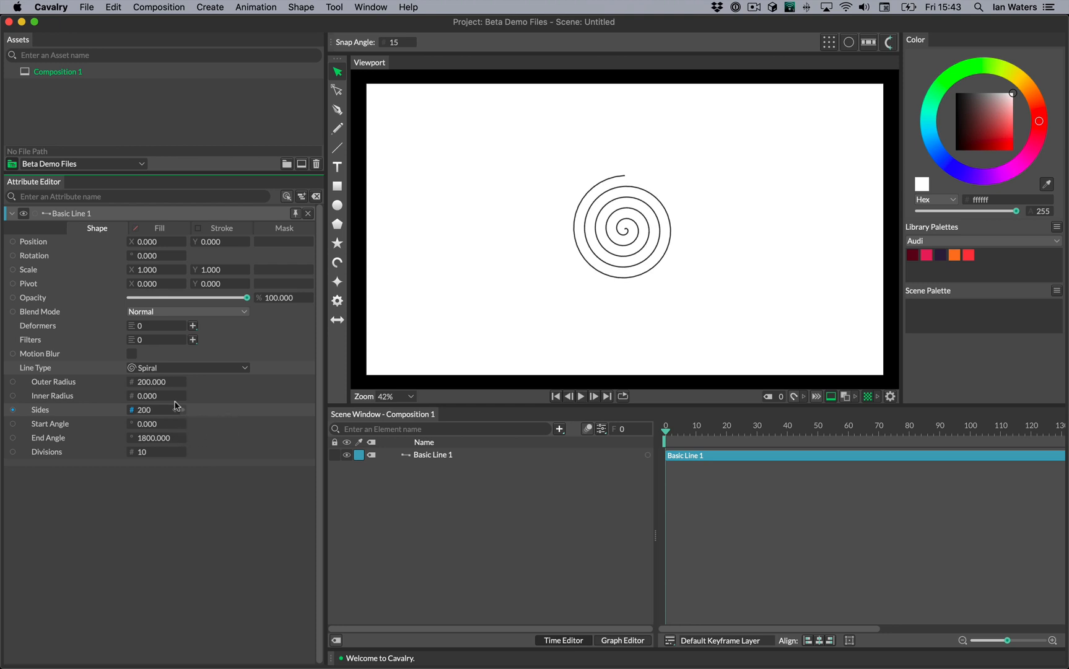
left_click_drag(157, 382, 185, 382)
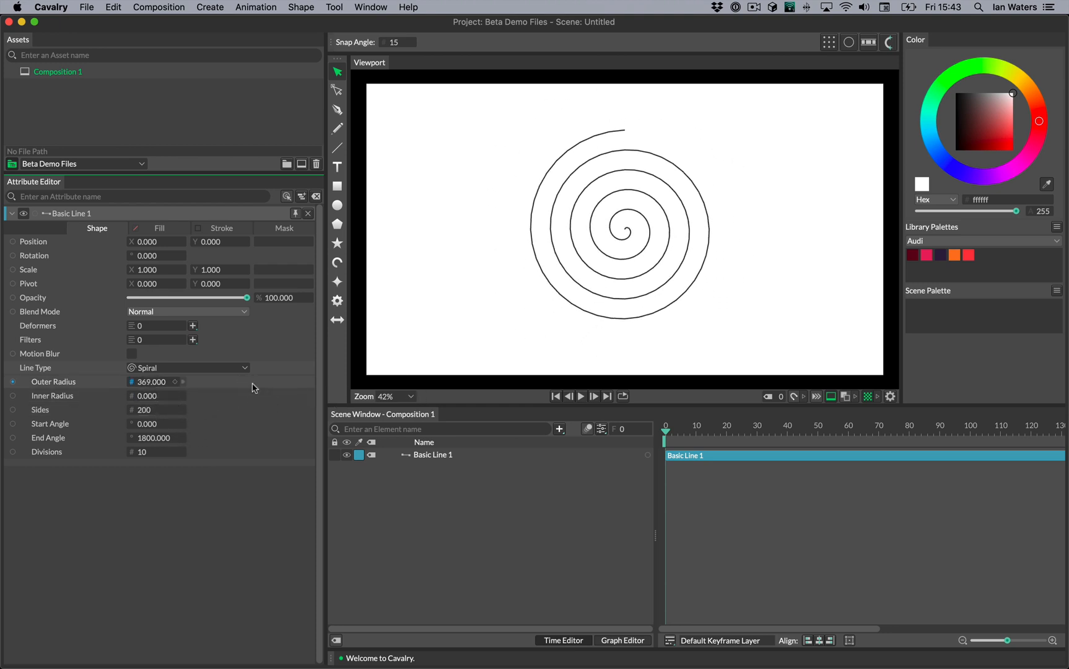
left_click(187, 368)
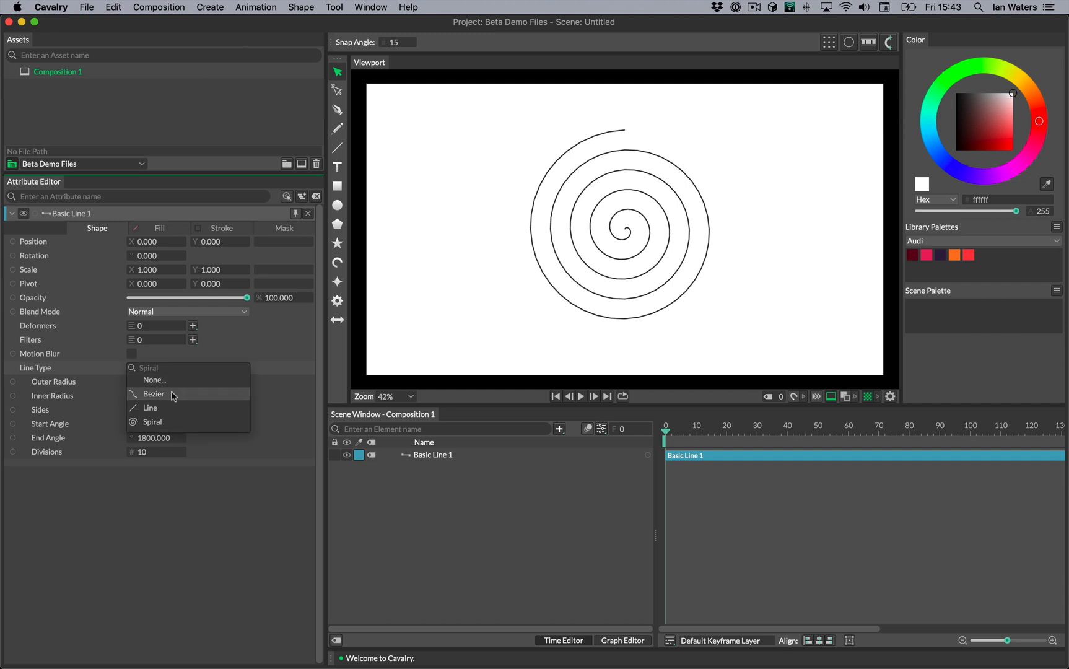
Step: Make the line a Bezier in a Duplicator of Count 14, spanning X from -494 to 410
left_click(153, 394)
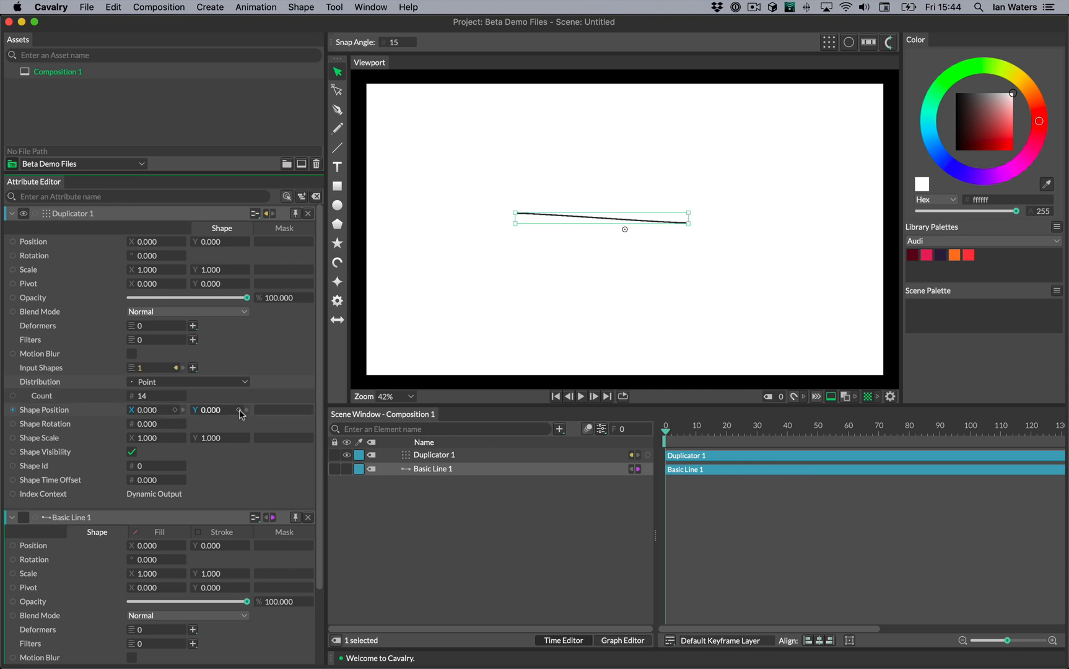
mouse_move(240, 410)
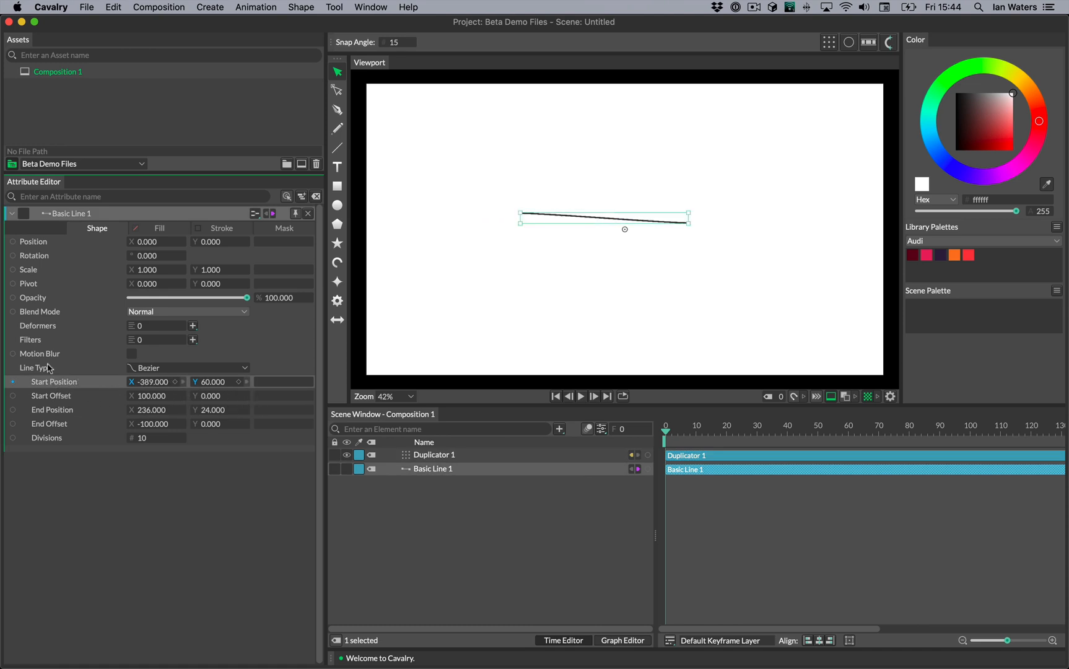
left_click(51, 395)
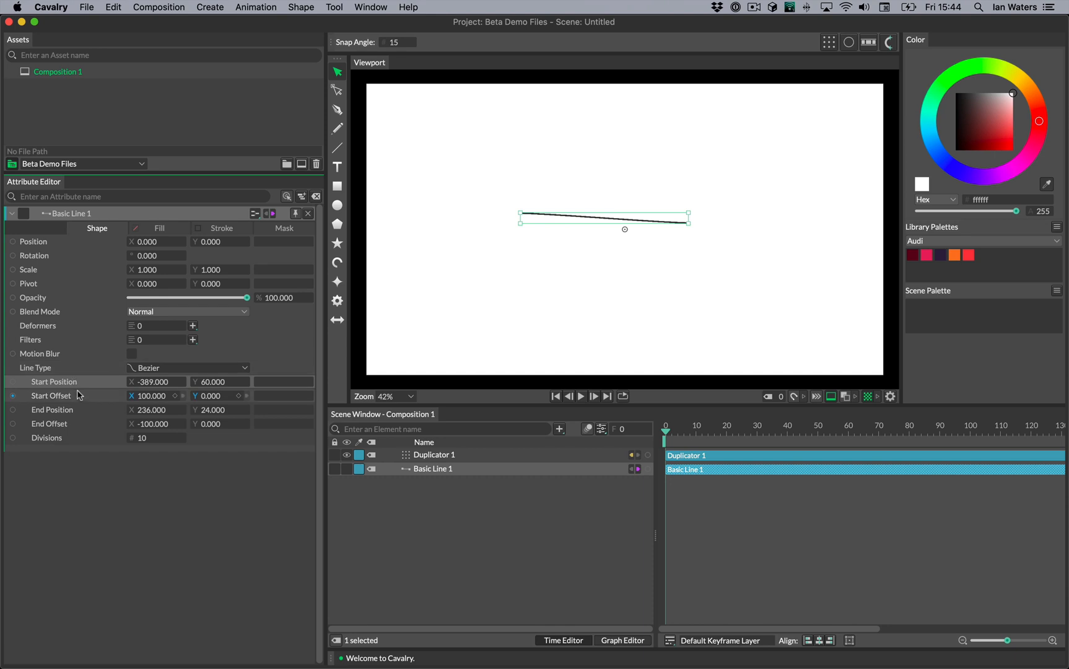
left_click(54, 382)
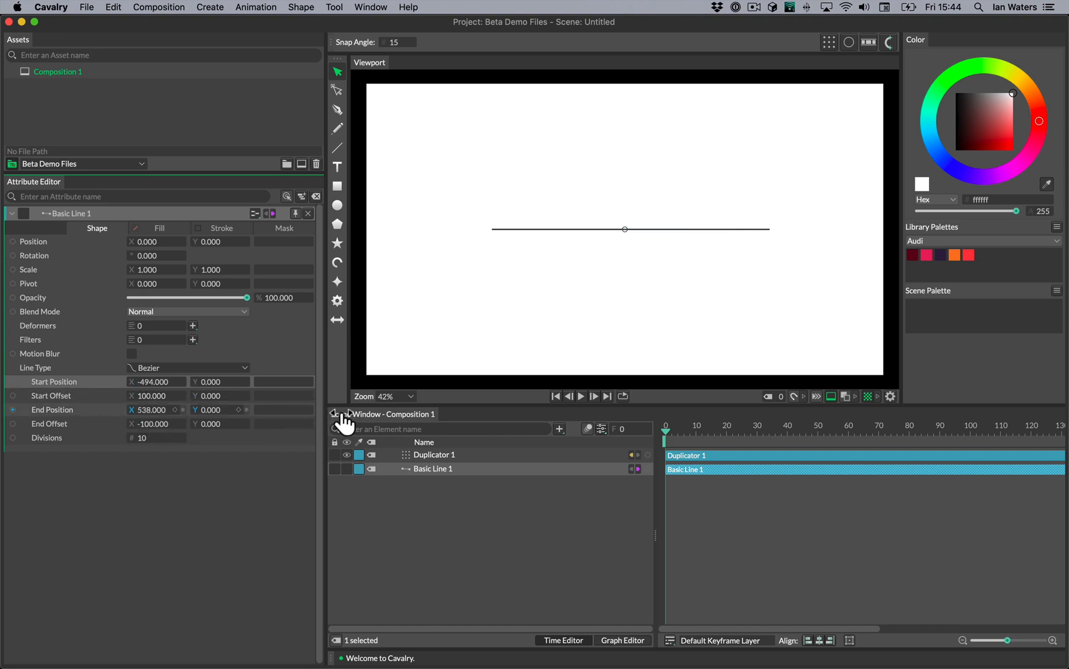
left_click(53, 382)
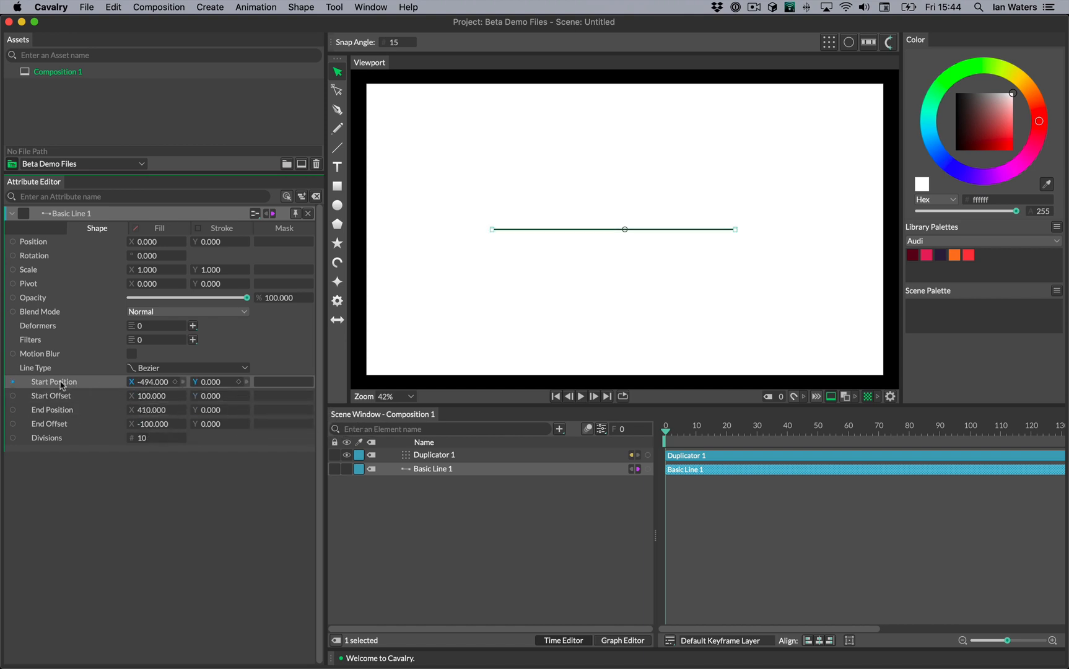
Step: Stagger Start Position Y from -338 to 301 with Start Offset X 375 and End Offset X -509
right_click(54, 381)
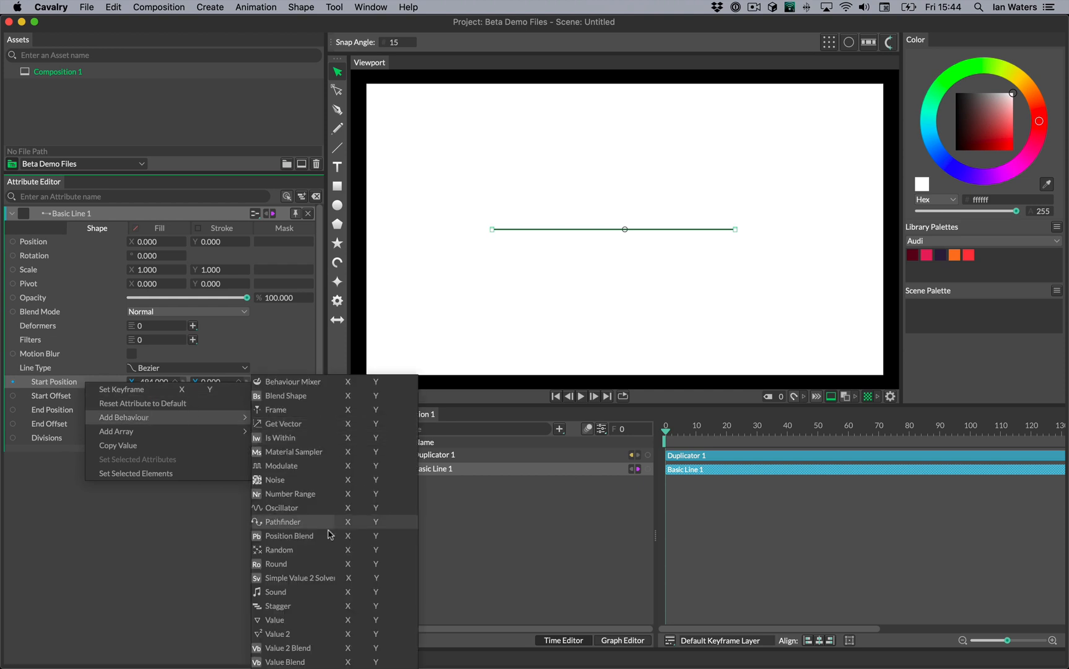
mouse_move(376, 606)
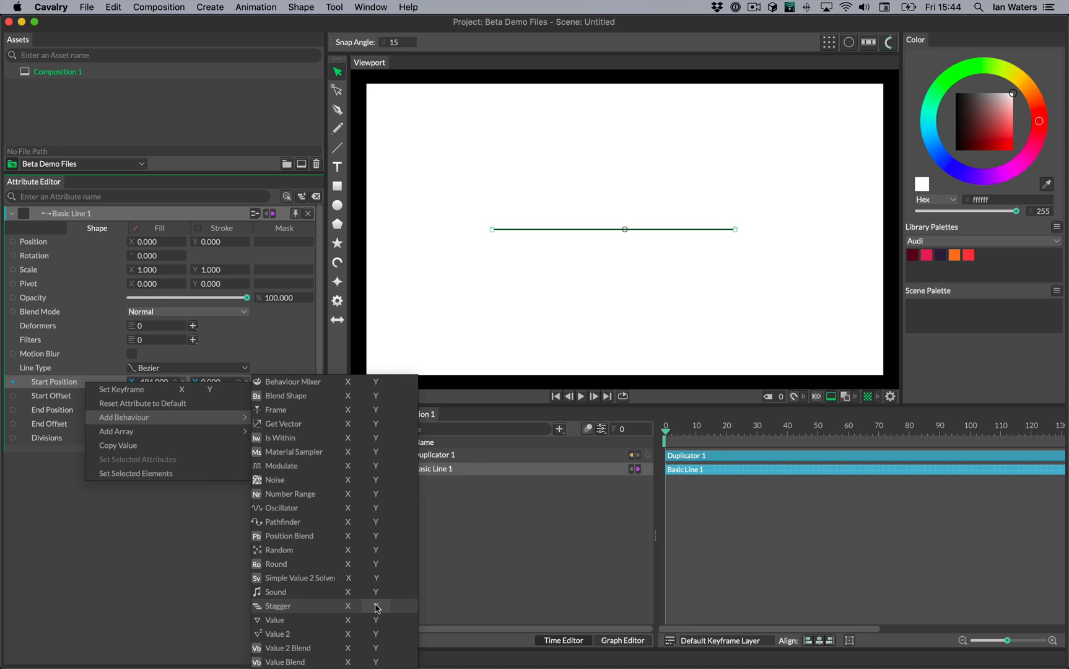
left_click(375, 606)
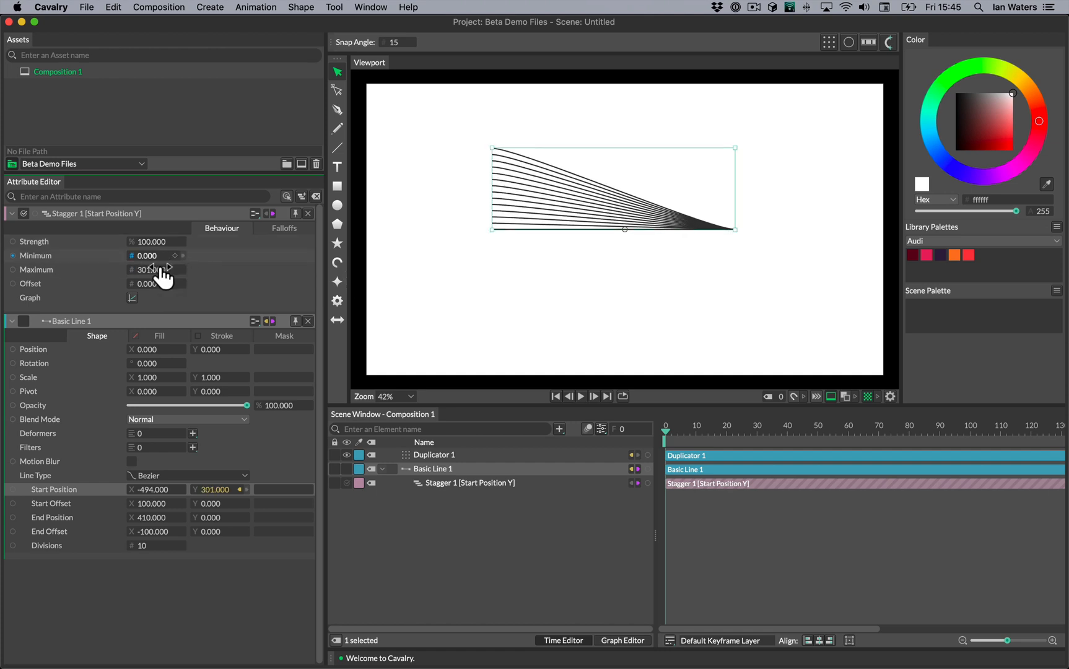
left_click_drag(154, 255, 136, 256)
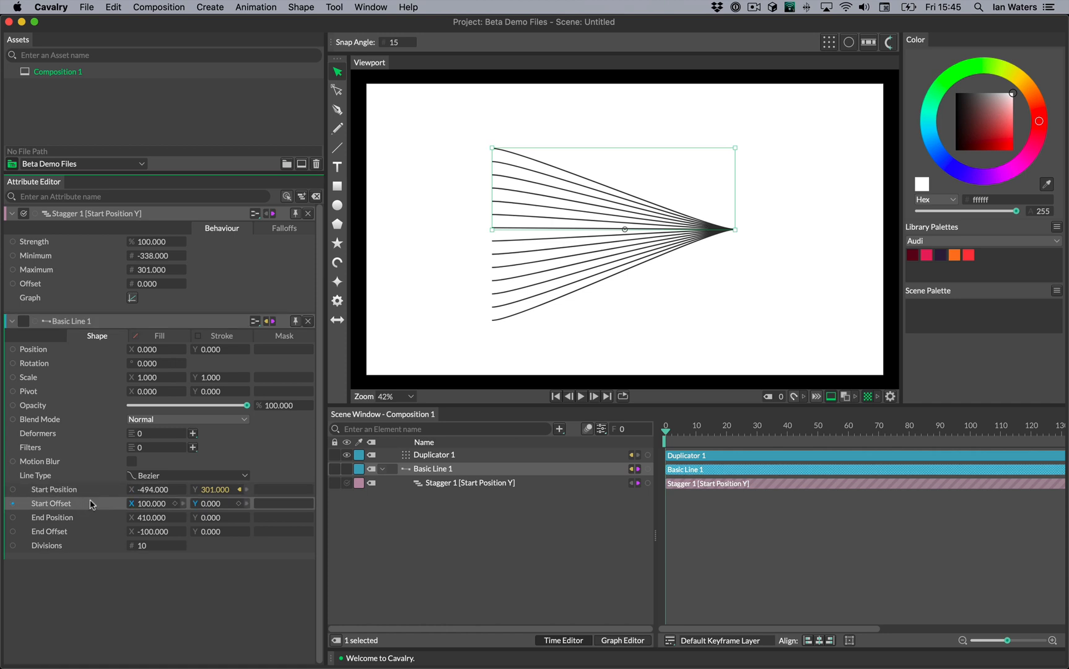
left_click_drag(157, 503, 168, 503)
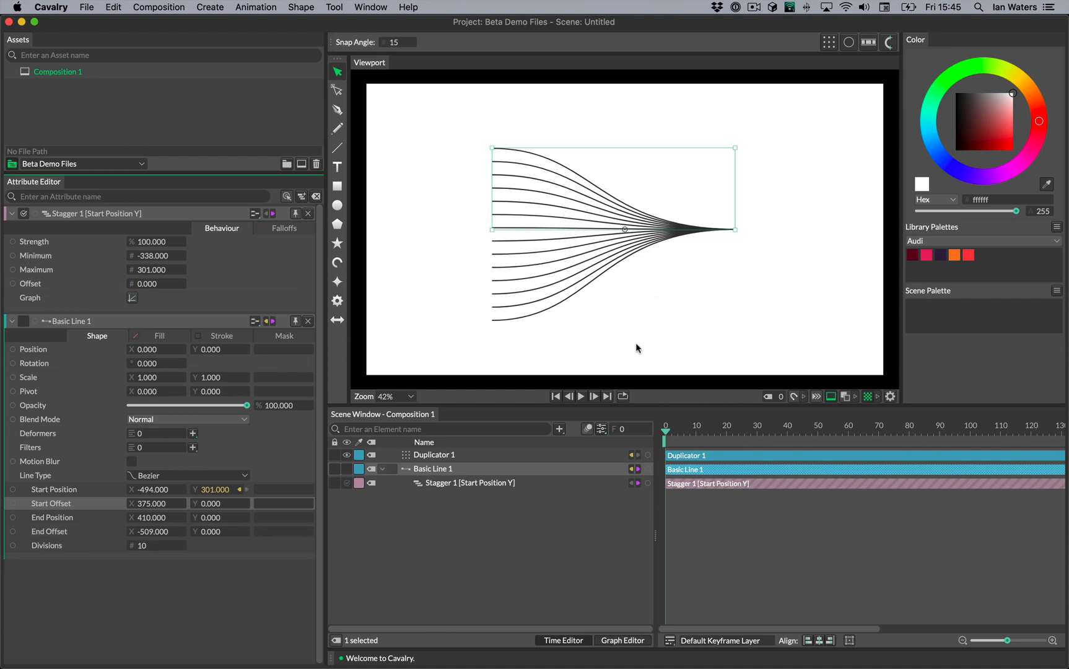
mouse_move(631, 356)
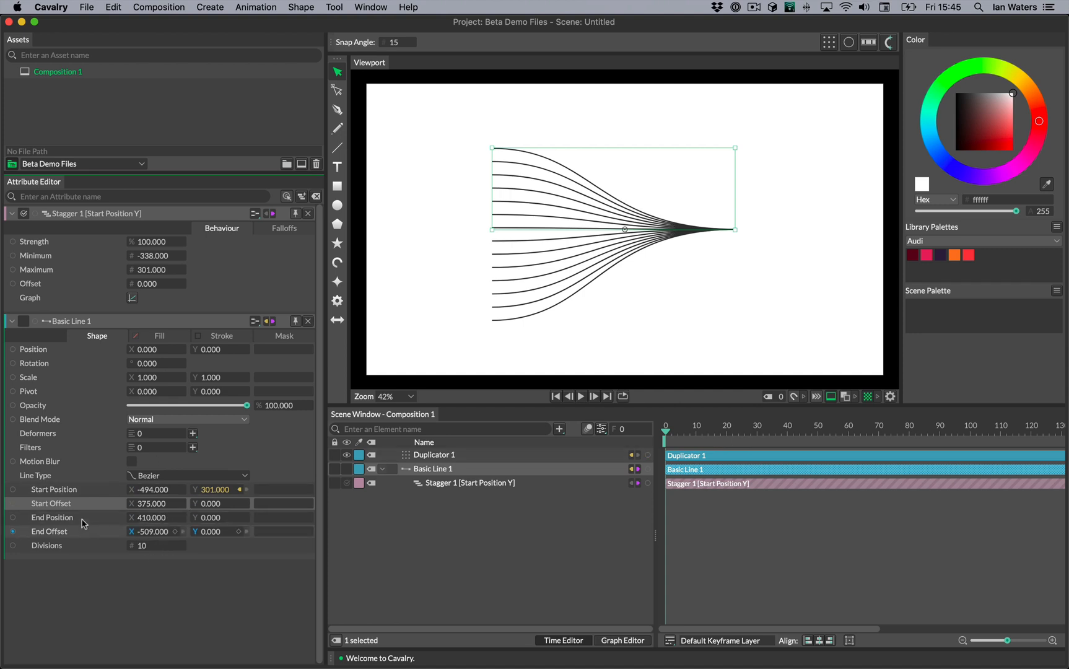
Step: Add a Random behaviour on End Position Y between -10 and 10 with raised Strength
right_click(82, 516)
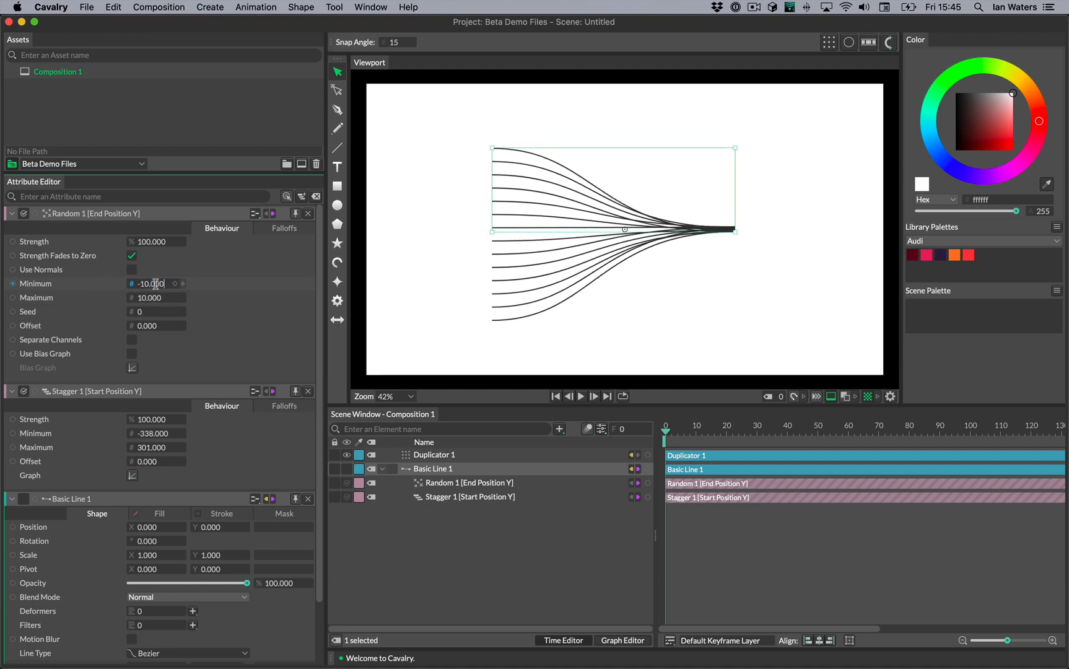
type("1433.000")
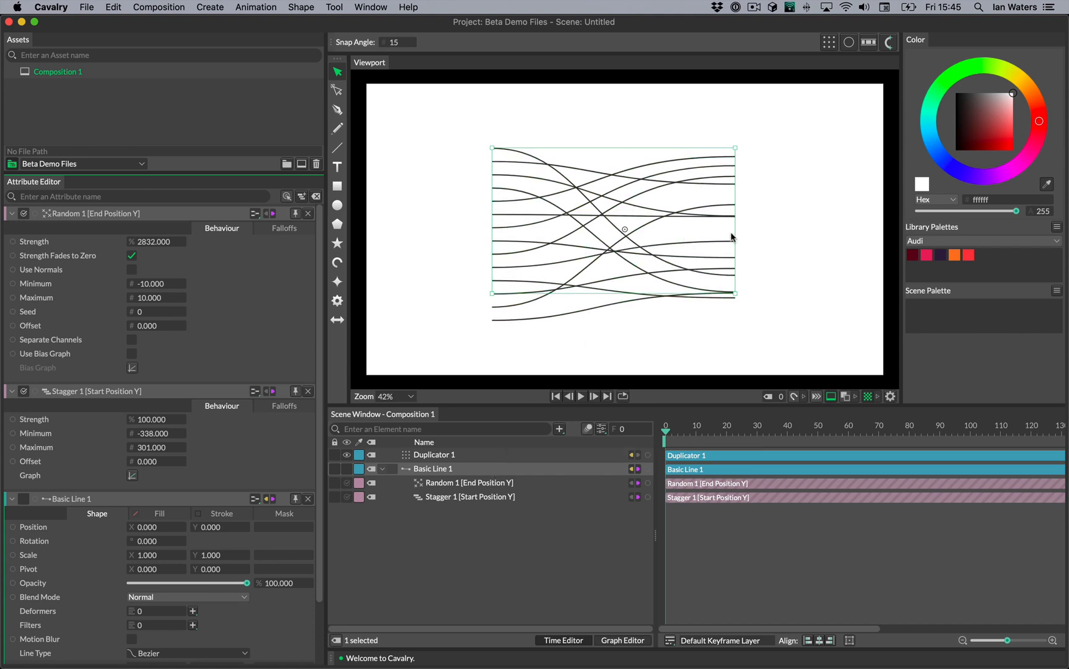
left_click(434, 455)
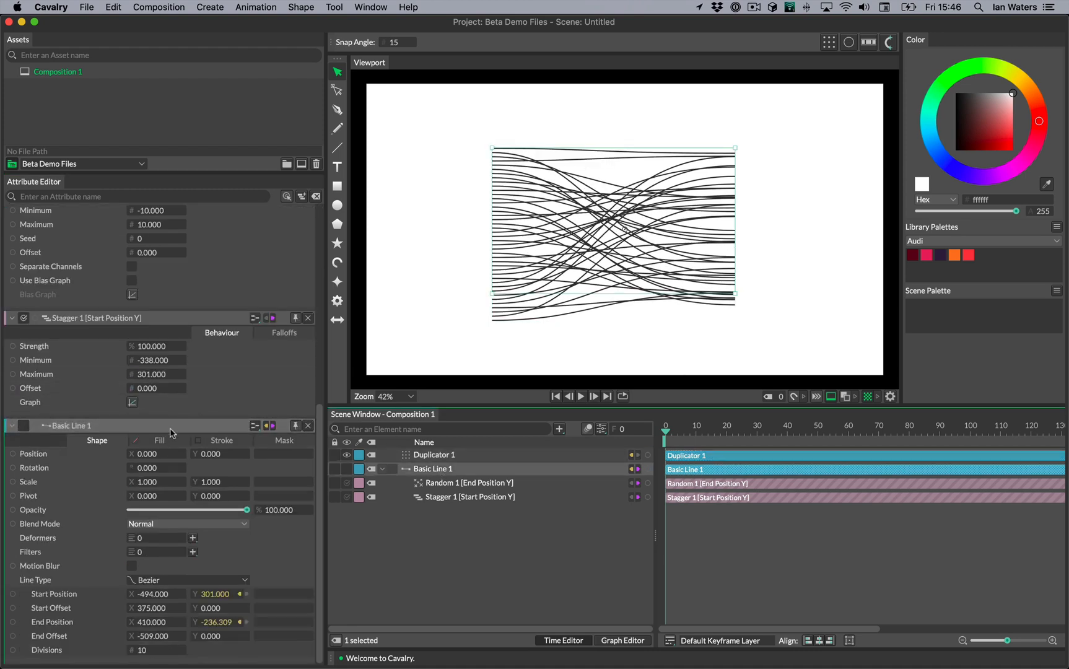
Step: Set the stroke colour to dark red 5b3232 and randomise Width between 1 and 10
left_click(221, 441)
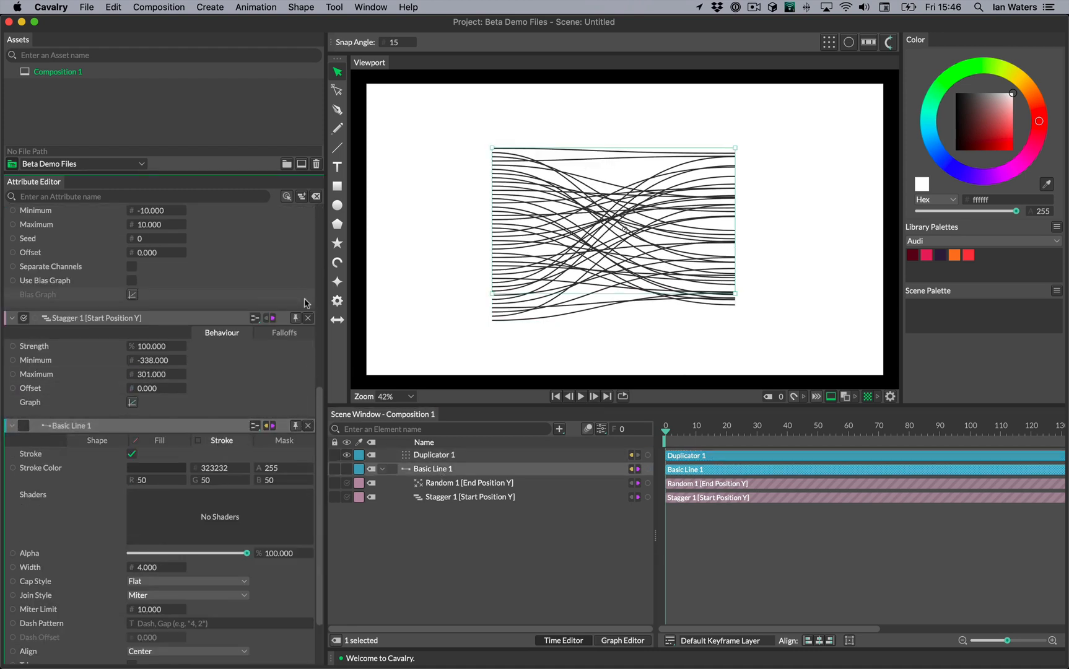
left_click(471, 484)
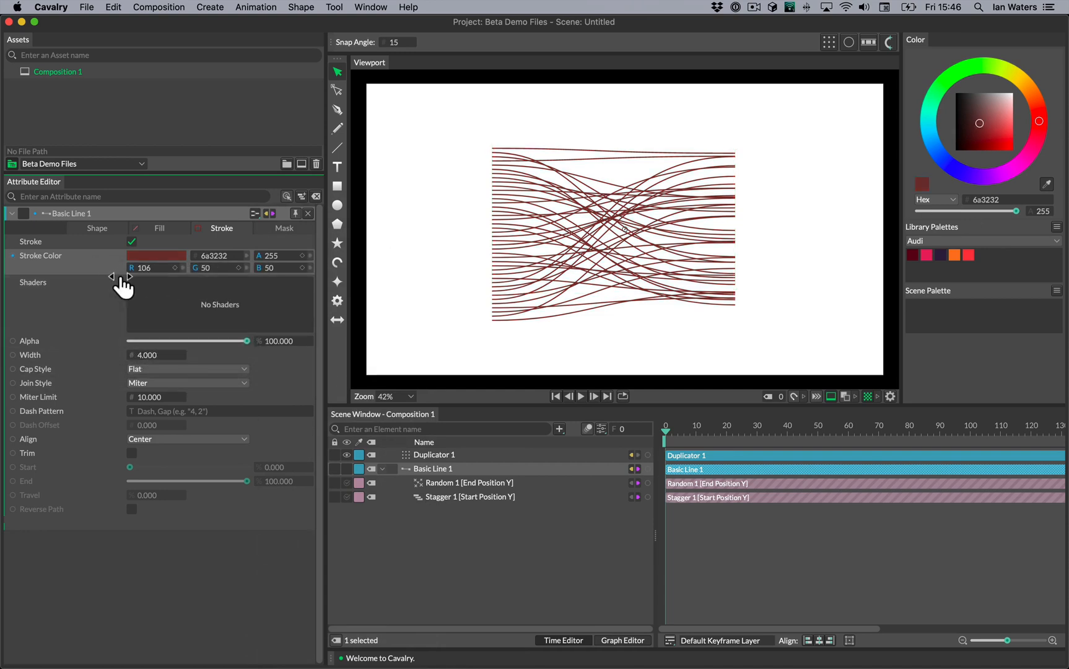
left_click_drag(155, 354, 171, 354)
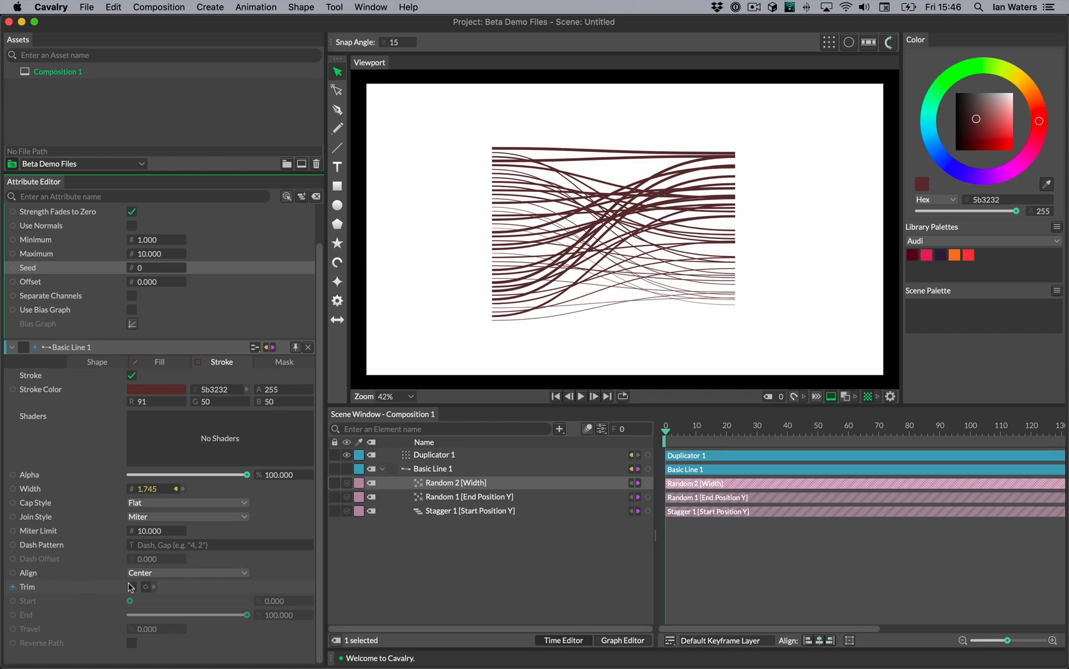
Step: Enable Trim and keyframe Start at frames 0 and 20 so the lines draw on
left_click(131, 586)
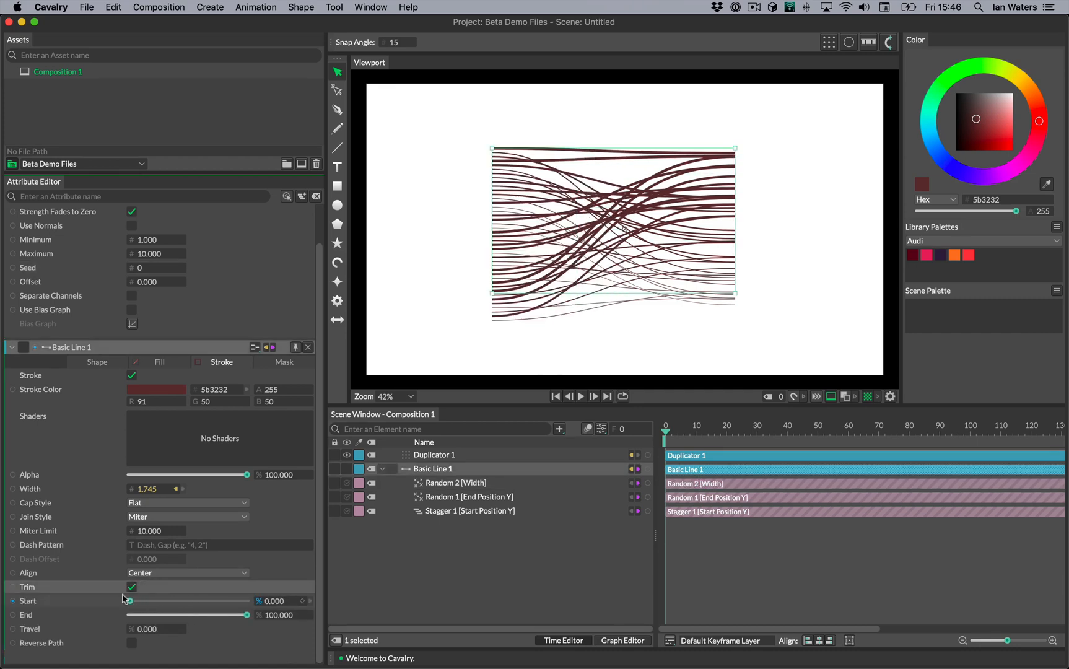
left_click_drag(247, 614, 205, 614)
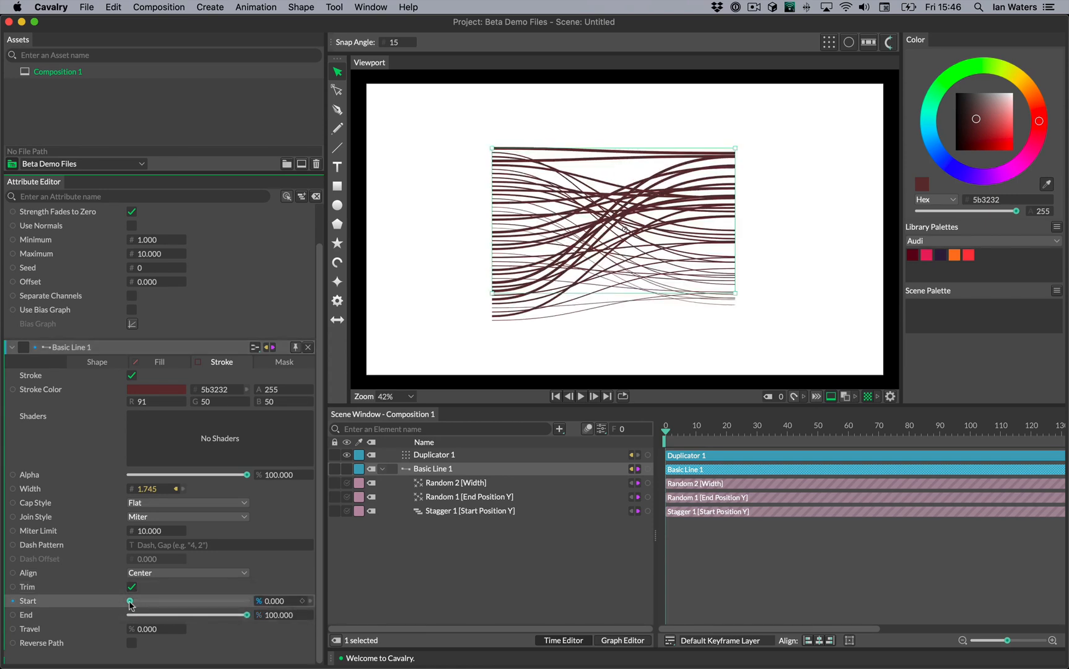
left_click_drag(131, 601, 247, 601)
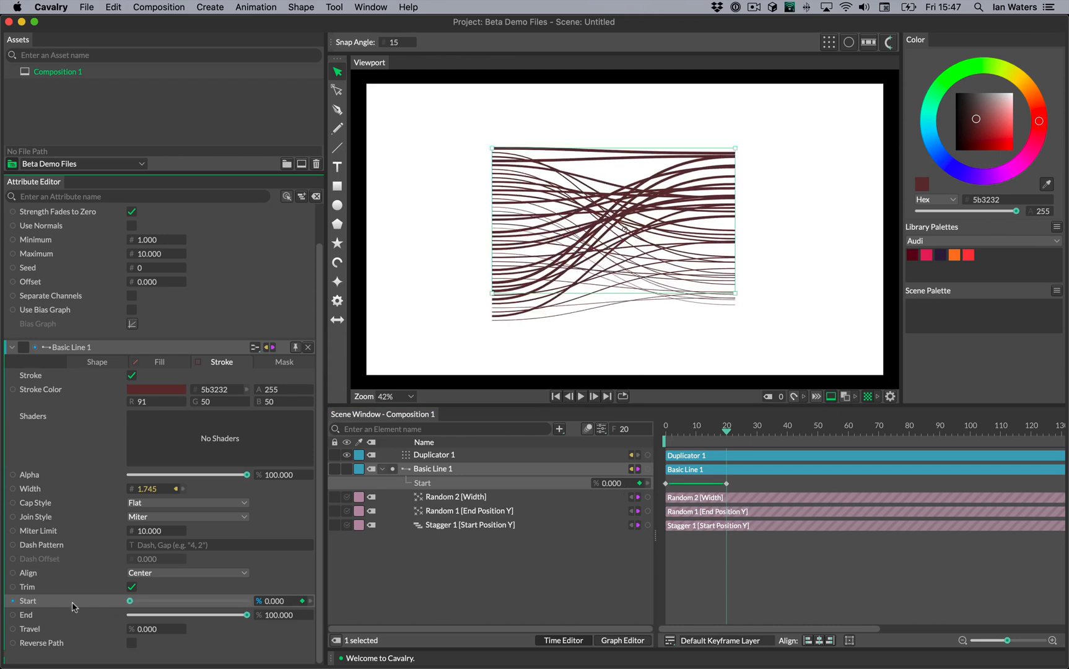
mouse_move(680, 430)
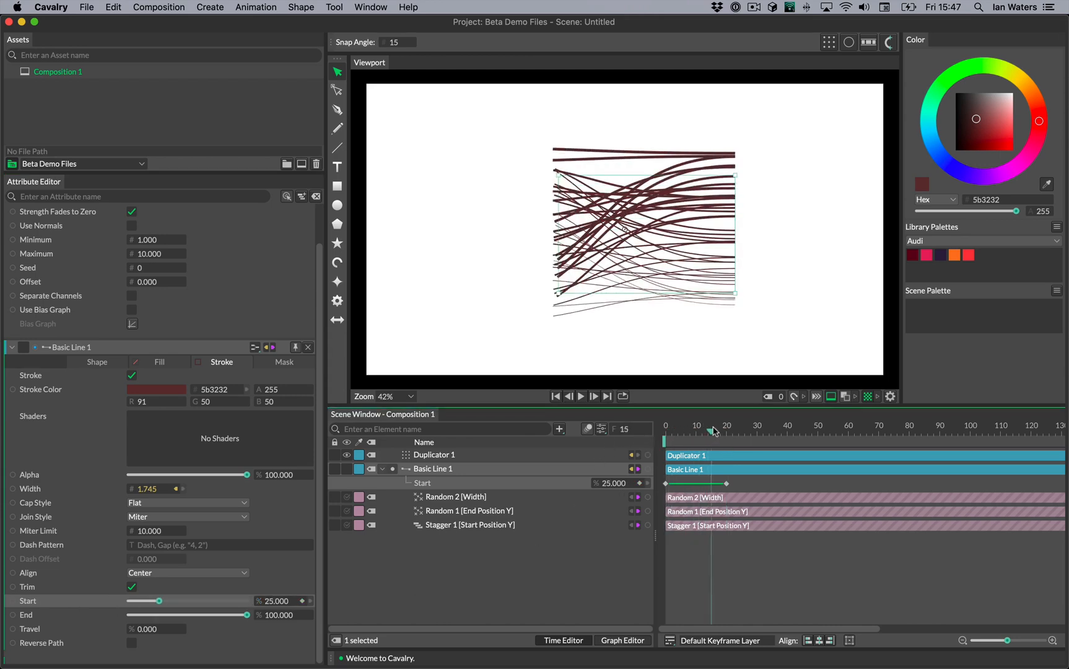
left_click(434, 455)
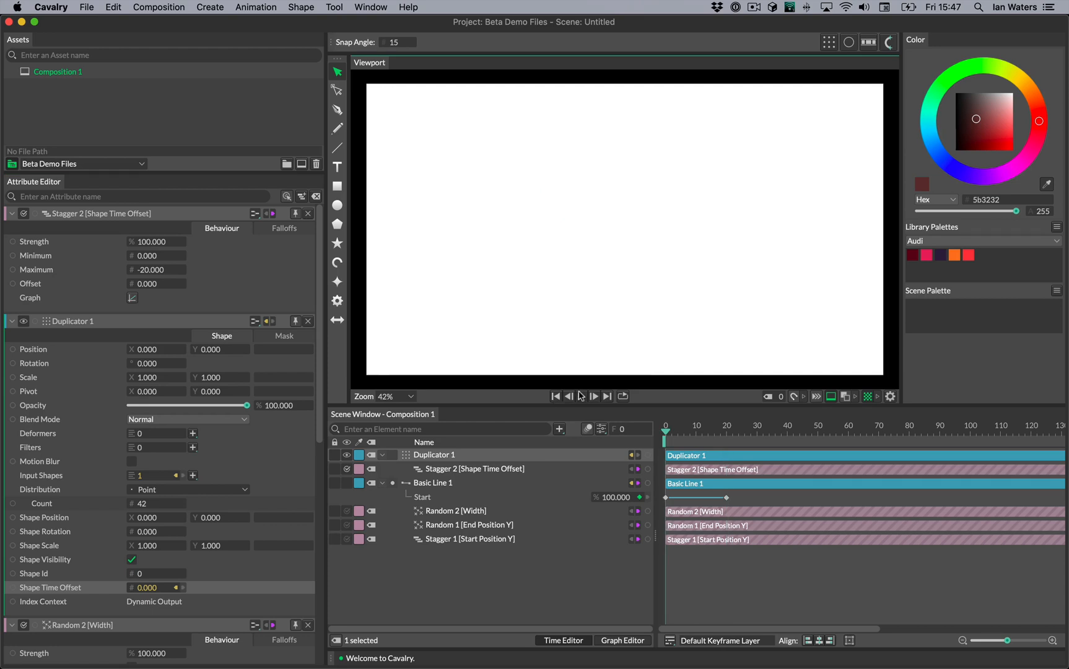
Step: Play, stop and replay the staggered dark-red line draw-on animation
left_click(592, 397)
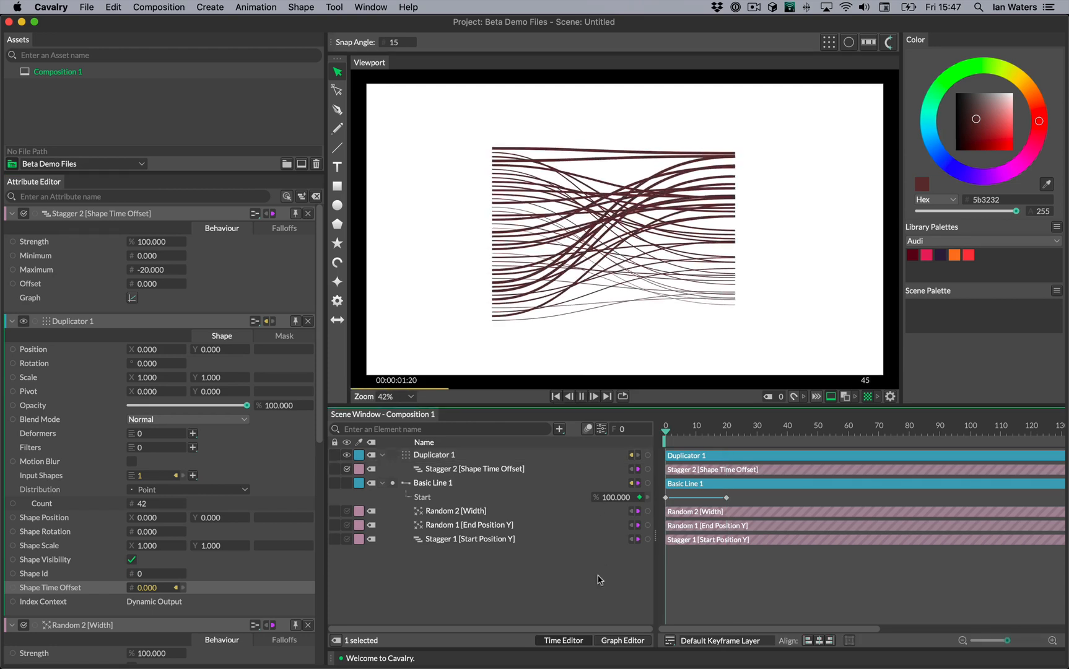
left_click(580, 396)
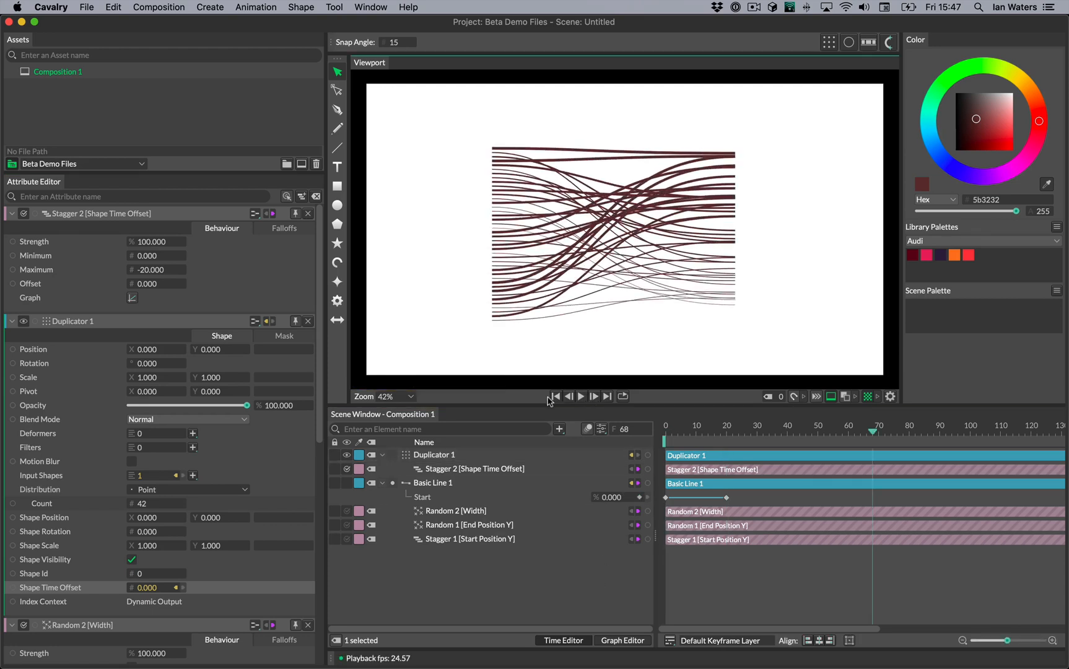
left_click(557, 396)
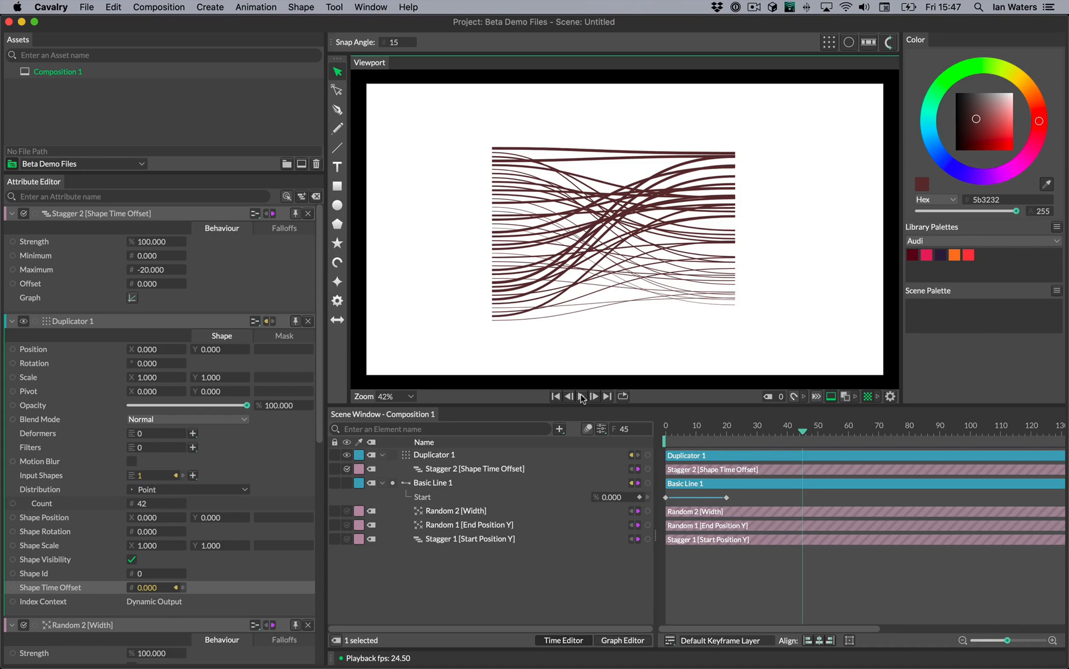
mouse_move(313, 304)
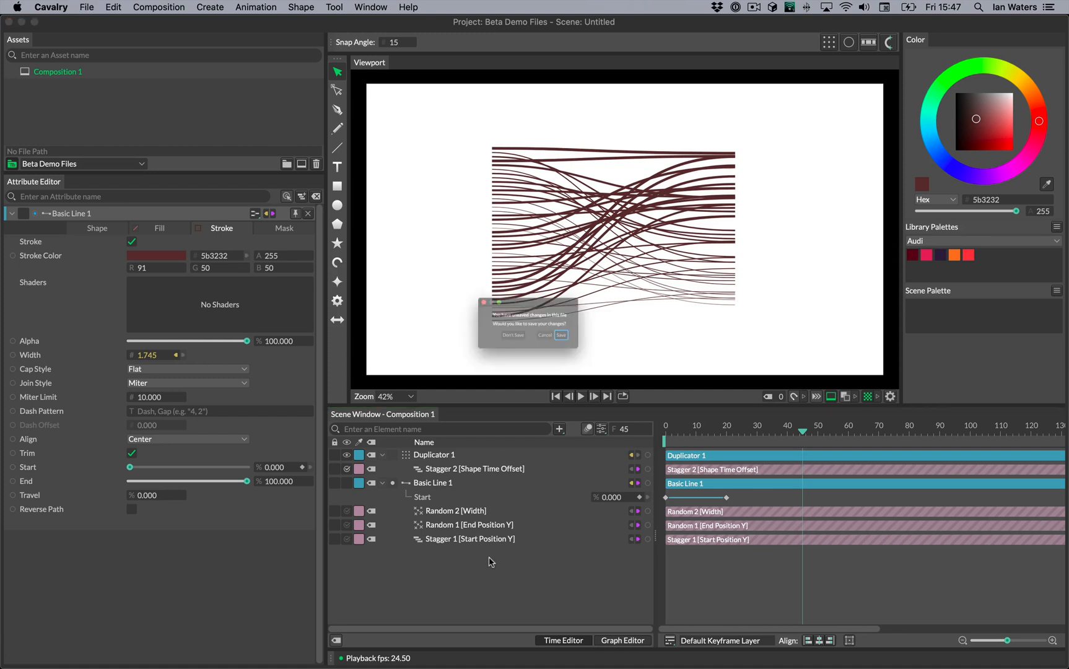
Step: Discard the line scene, add a 'Cavalry' Text Shape and centre its alignment both ways
left_click(513, 334)
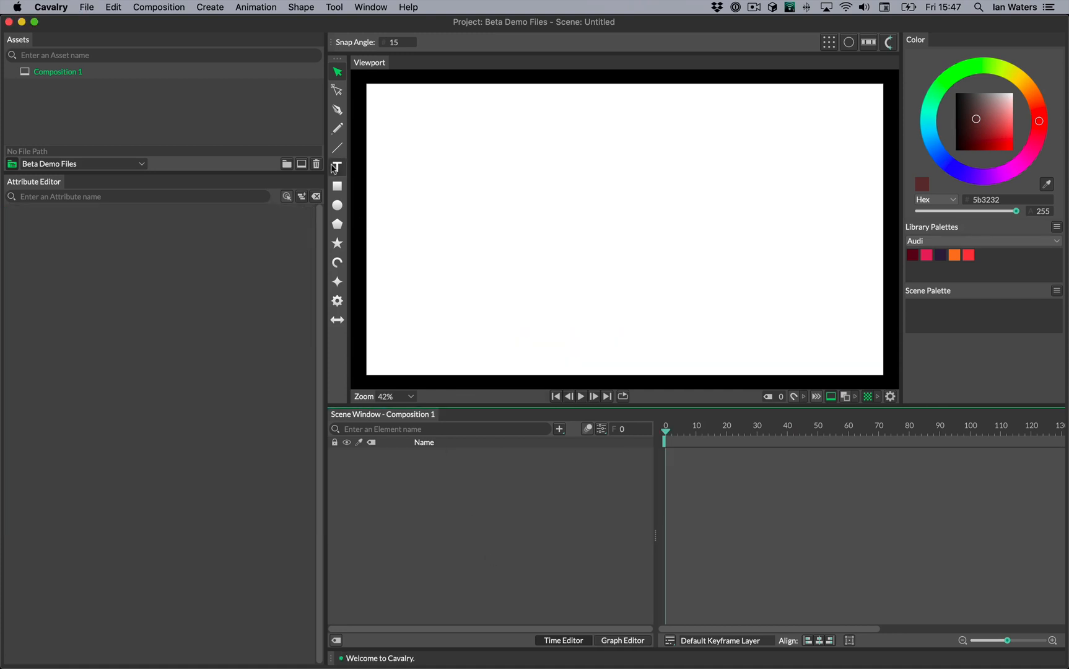
left_click(337, 166)
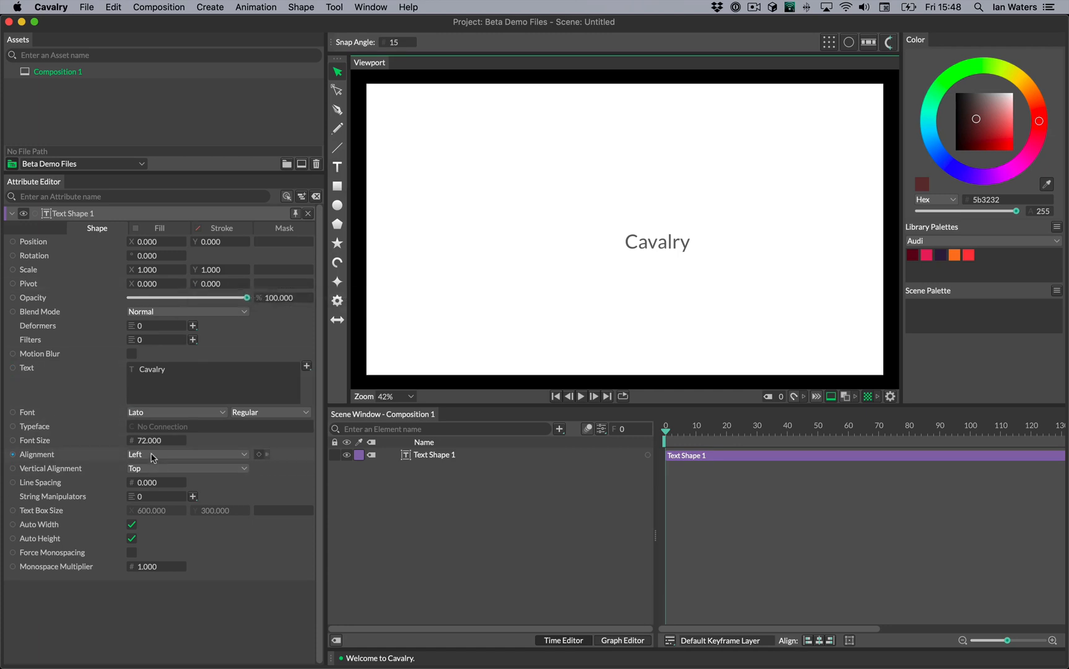
left_click(187, 455)
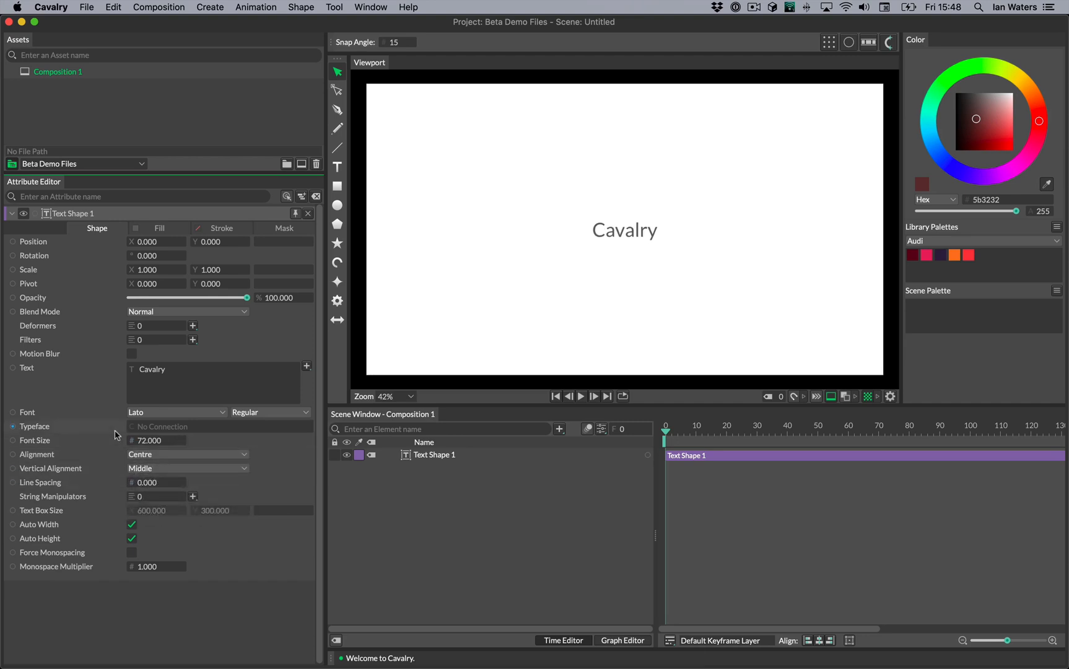
mouse_move(172, 466)
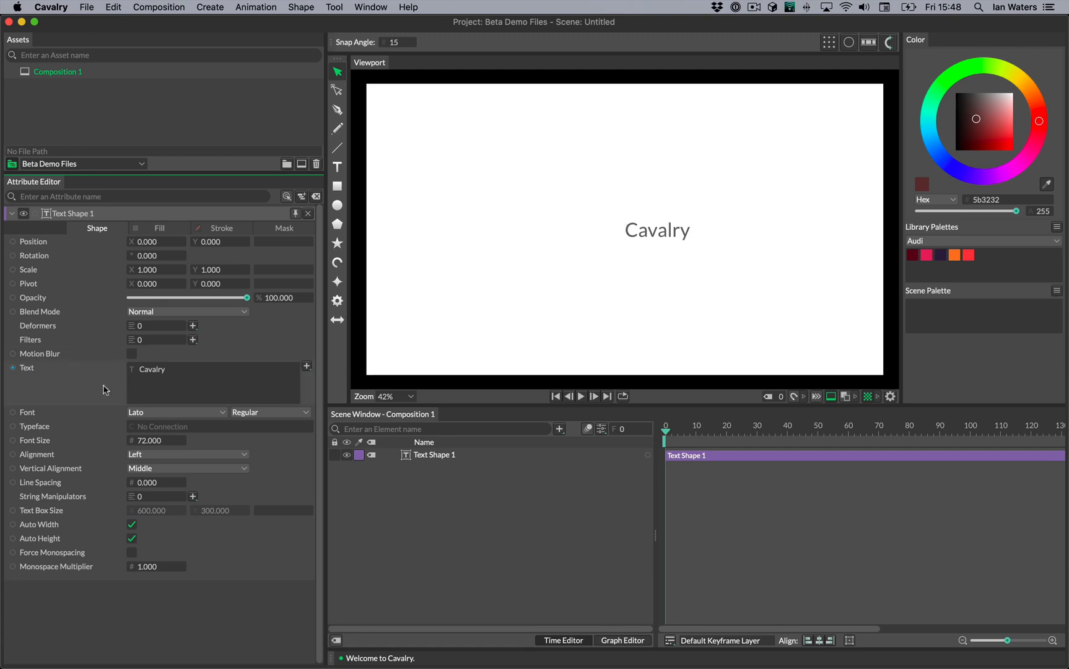
mouse_move(105, 390)
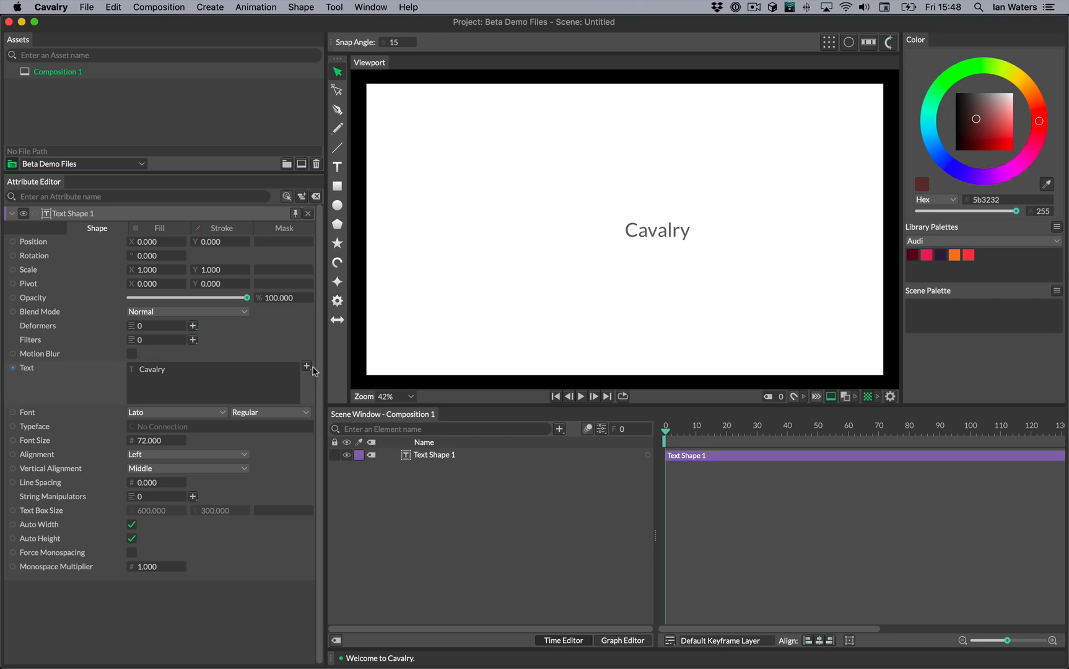
Step: Connect a Hash String Generator to the Text attribute so it shows random hash characters
left_click(306, 366)
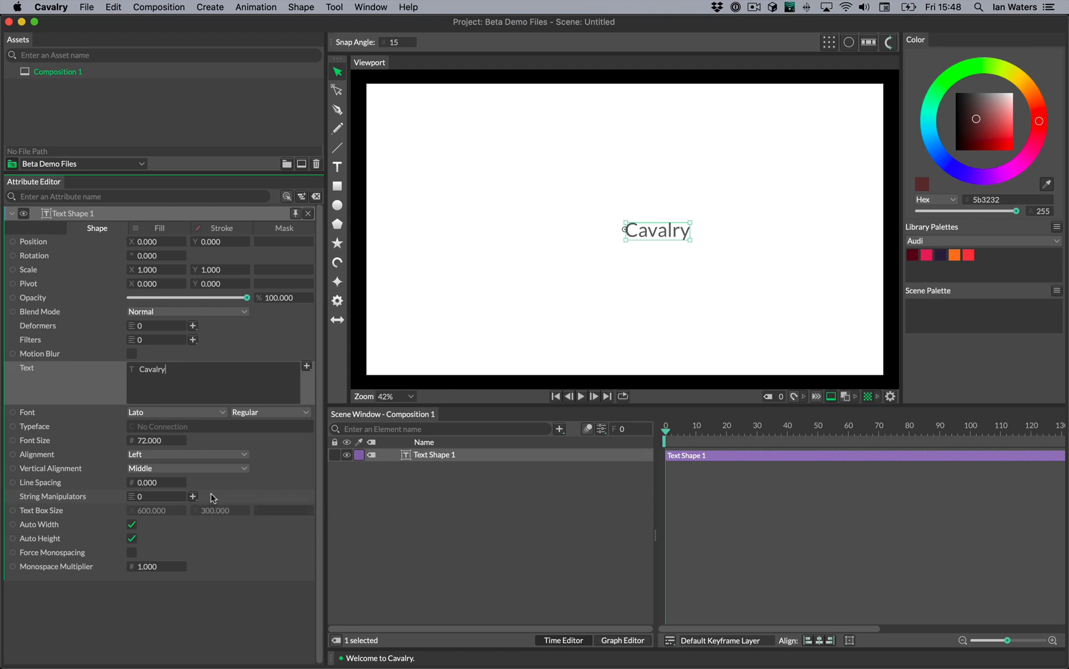
mouse_move(98, 503)
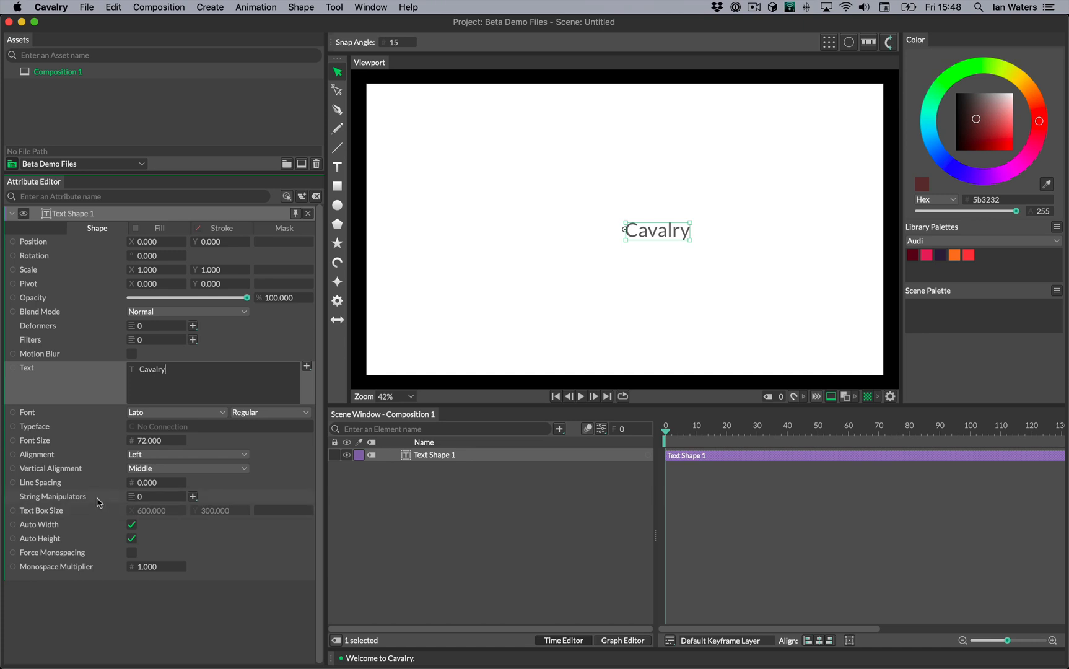
left_click(149, 379)
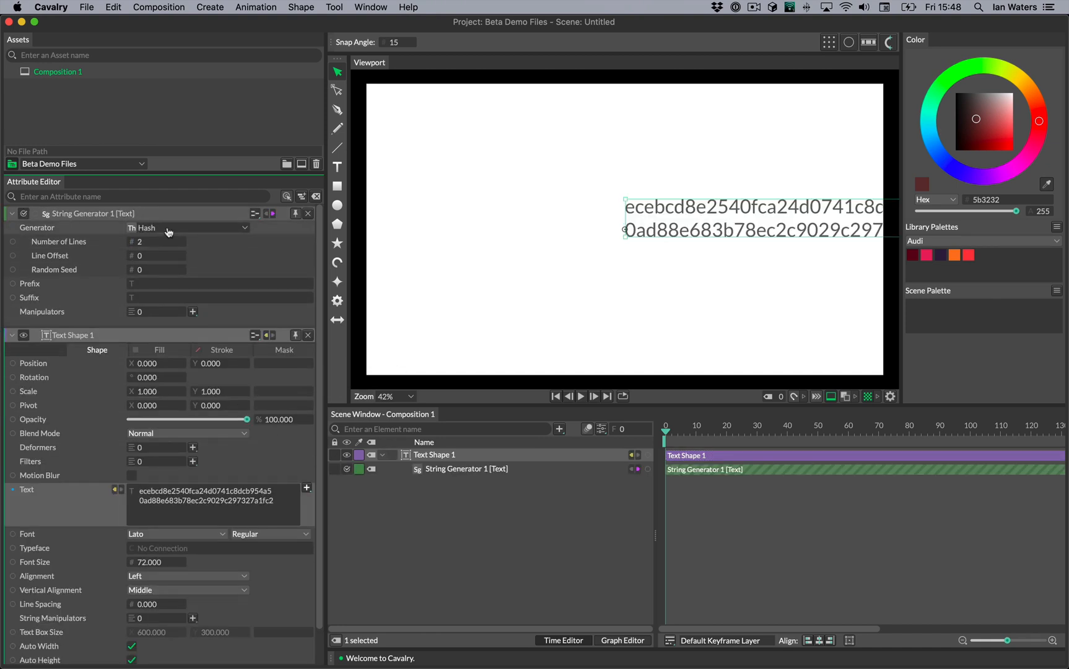
Step: Switch the generator to Value with Number 1000, Precision 2, Padding 4, comma delimiter and £ prefix
left_click(187, 228)
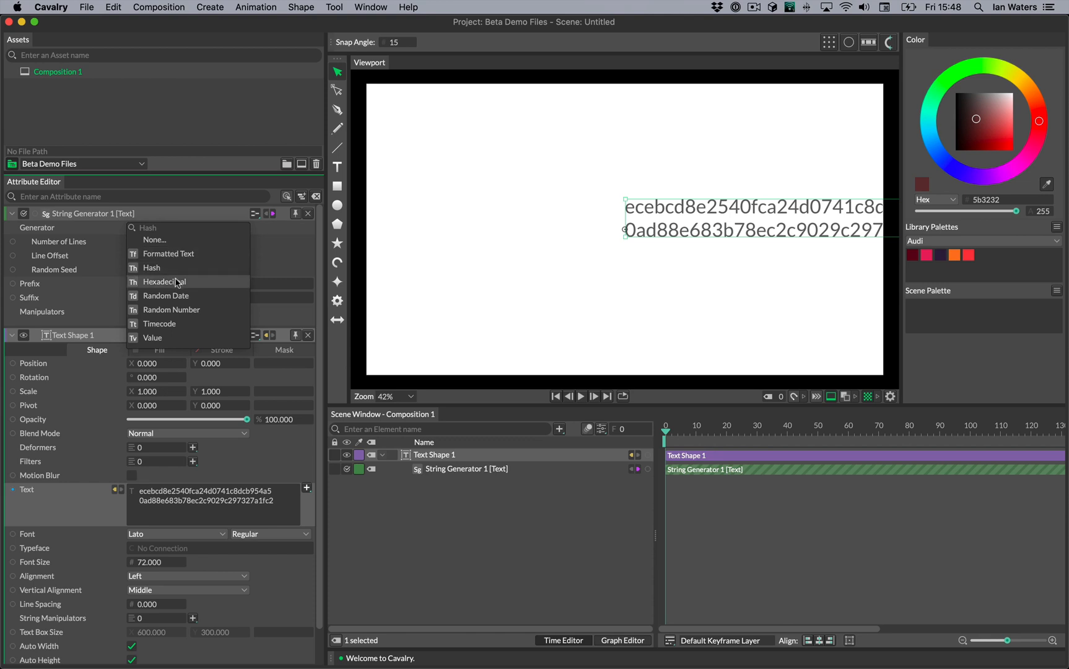
mouse_move(183, 337)
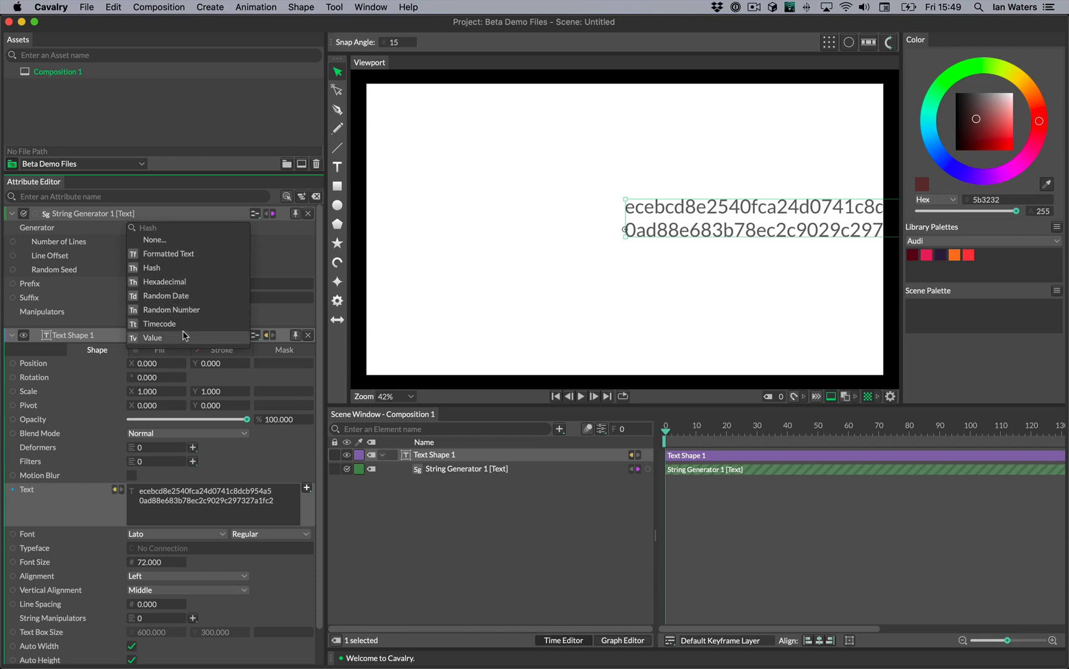
left_click(153, 337)
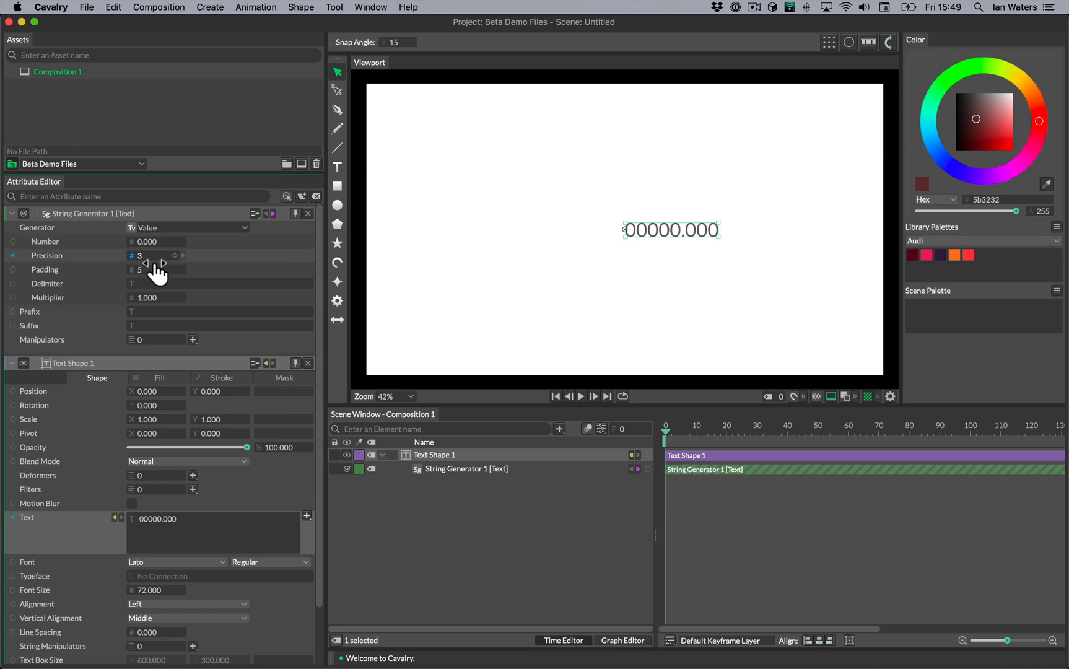
left_click(158, 242)
type("1000.000")
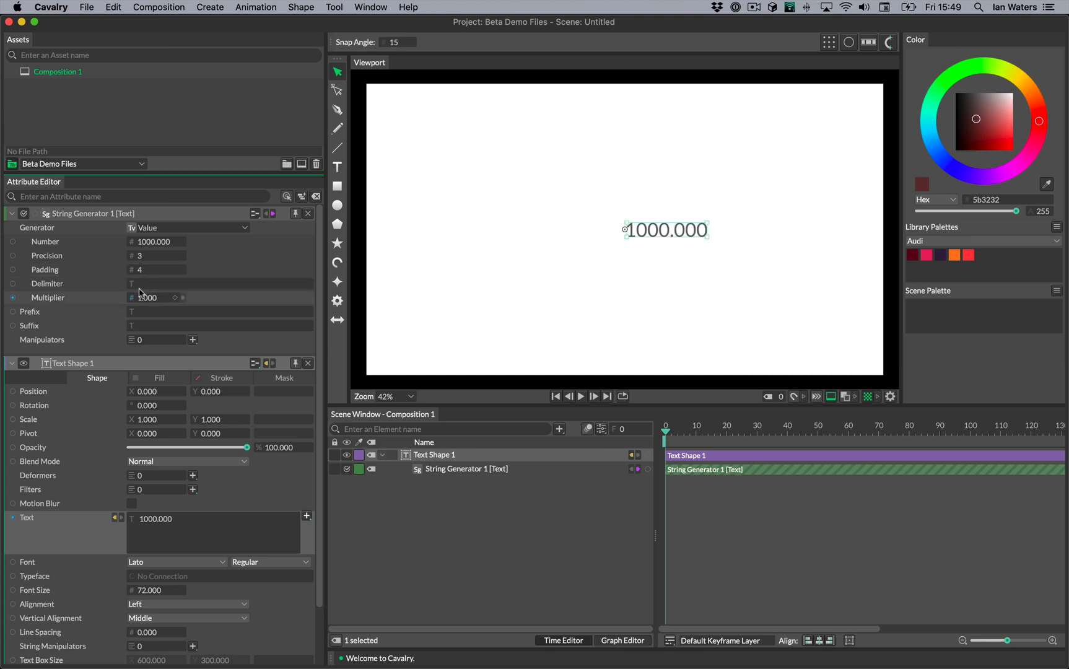
left_click(153, 263)
type(",")
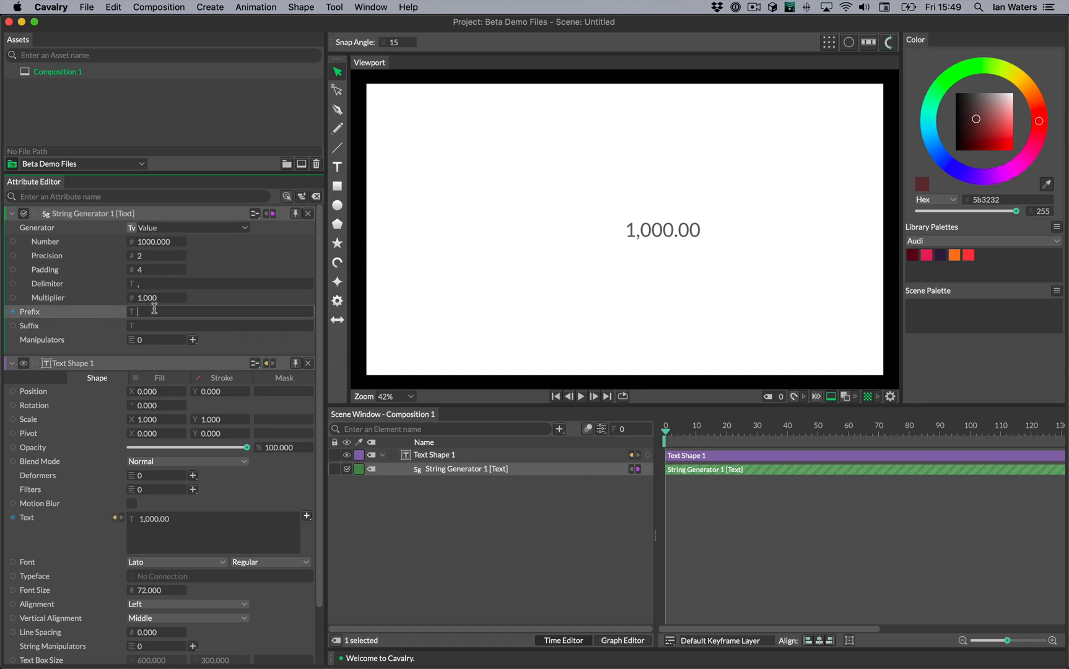
type("£")
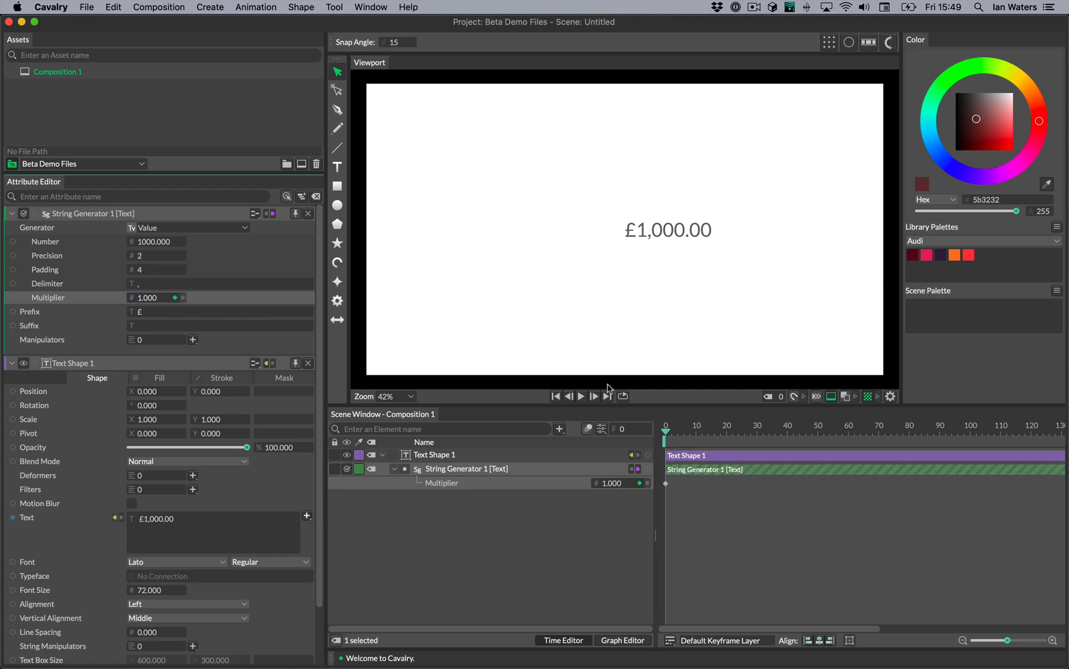
mouse_move(1003, 435)
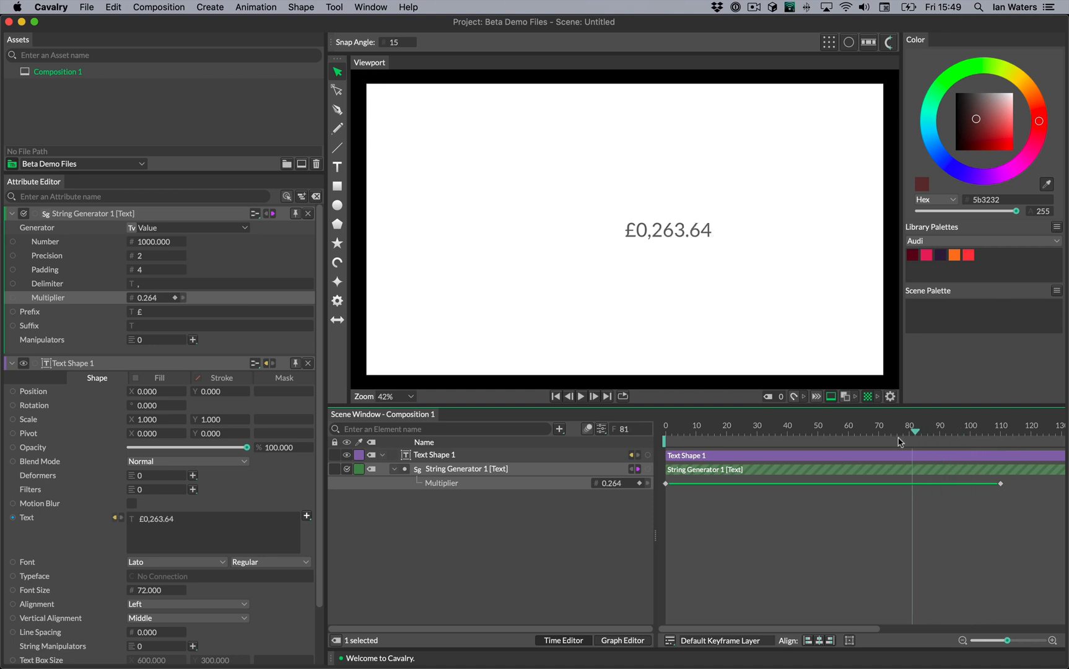
Step: Scrub the timeline to preview the keyframed £1,000.00 counter counting down
left_click_drag(914, 432, 712, 432)
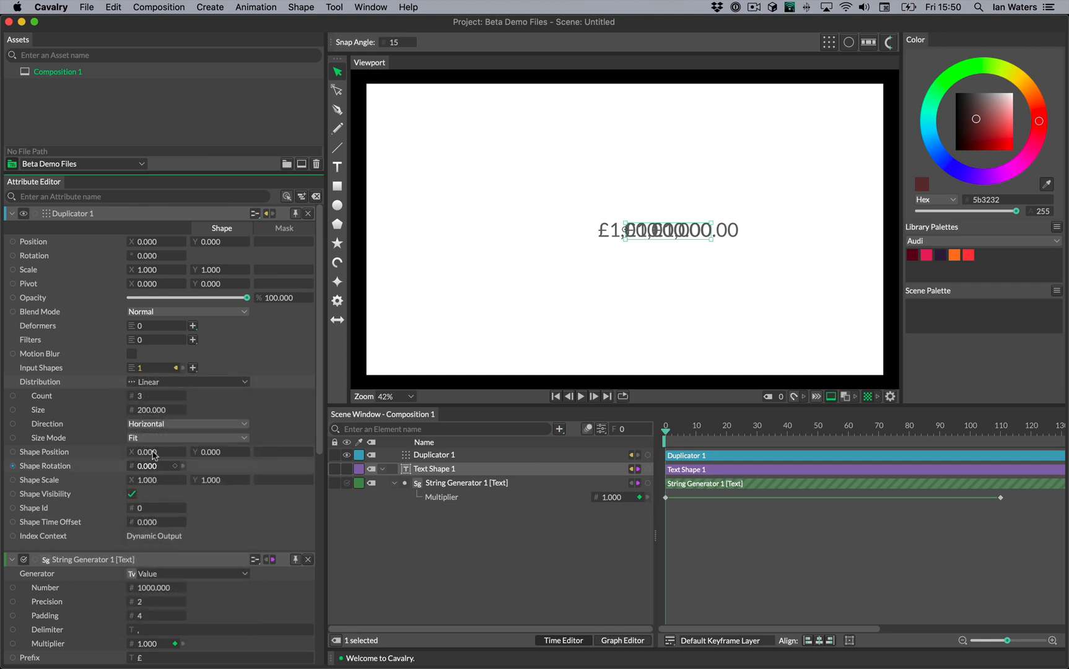
Step: Set the Duplicator to Vertical direction and raise Count to 10 stacked prices
left_click(187, 424)
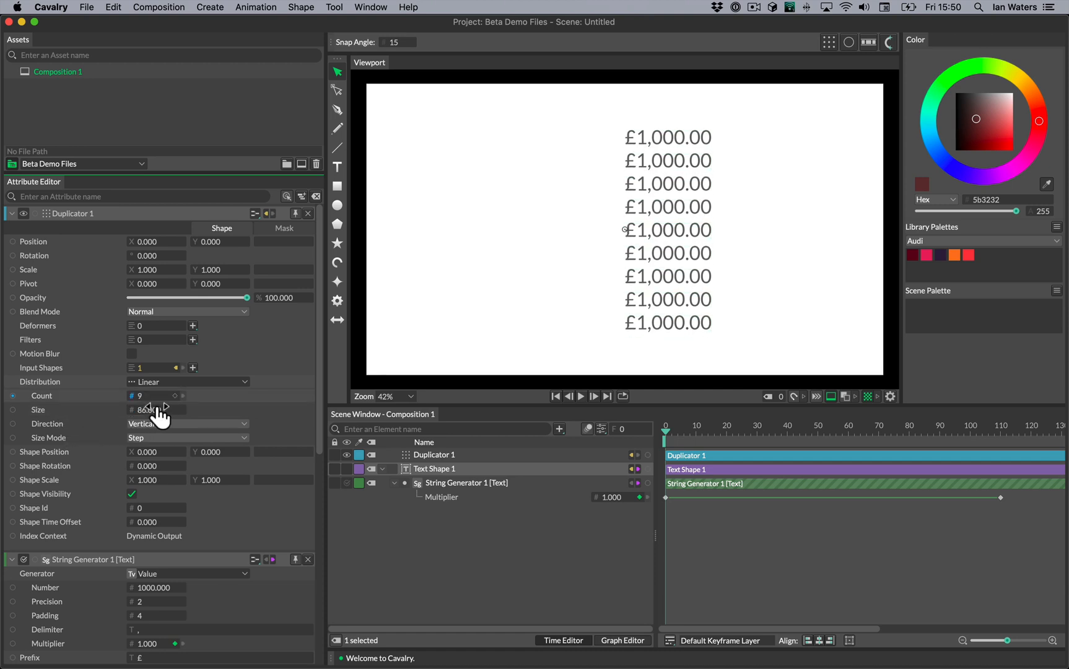
left_click(166, 405)
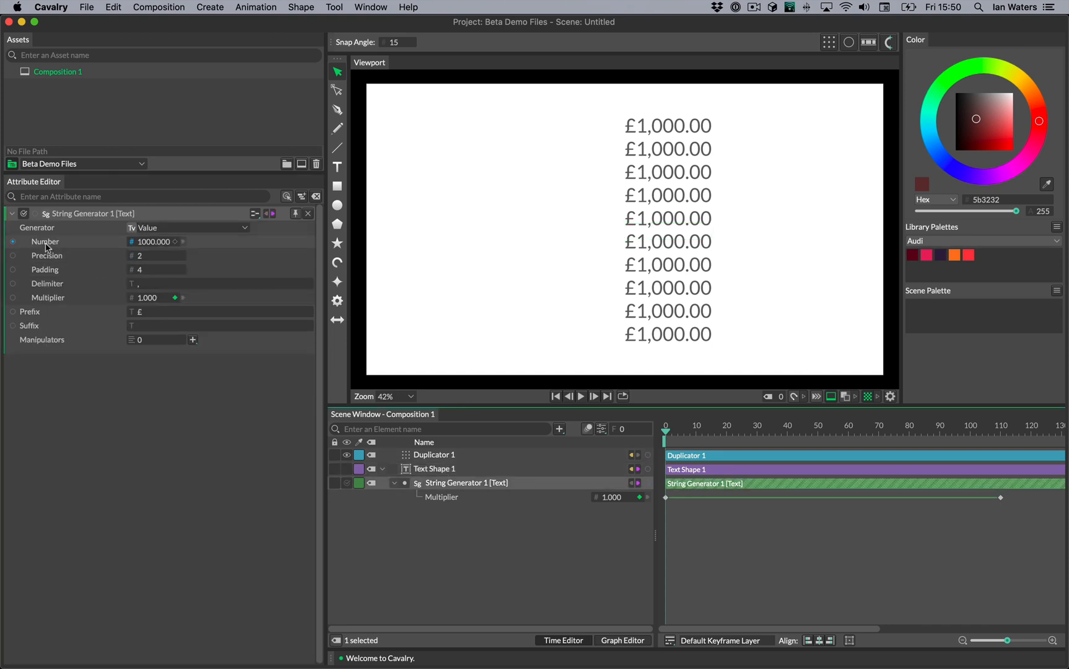
Step: Drive Number with a Random behaviour, Maximum 9999, and preview the varied prices counting down
right_click(44, 241)
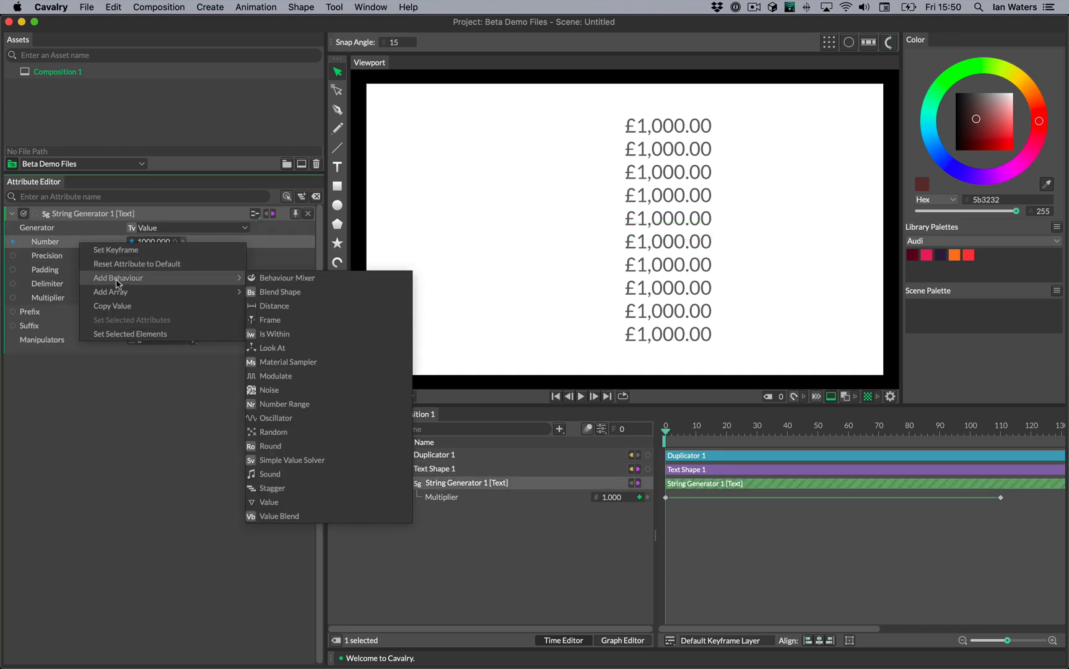
left_click(273, 431)
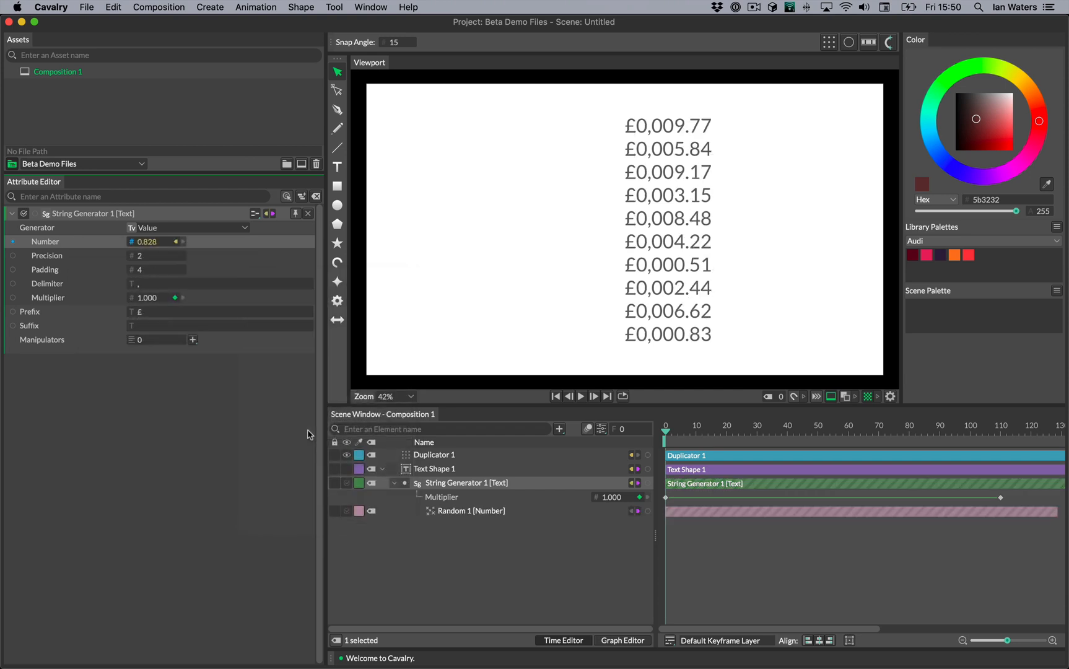
mouse_move(575, 522)
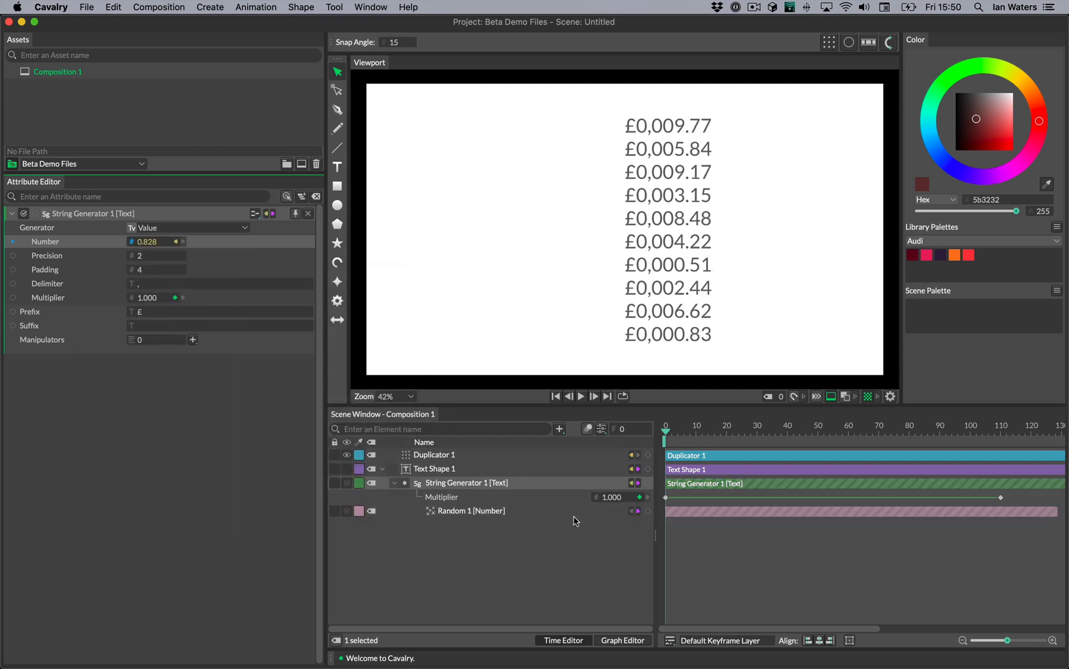
left_click(471, 511)
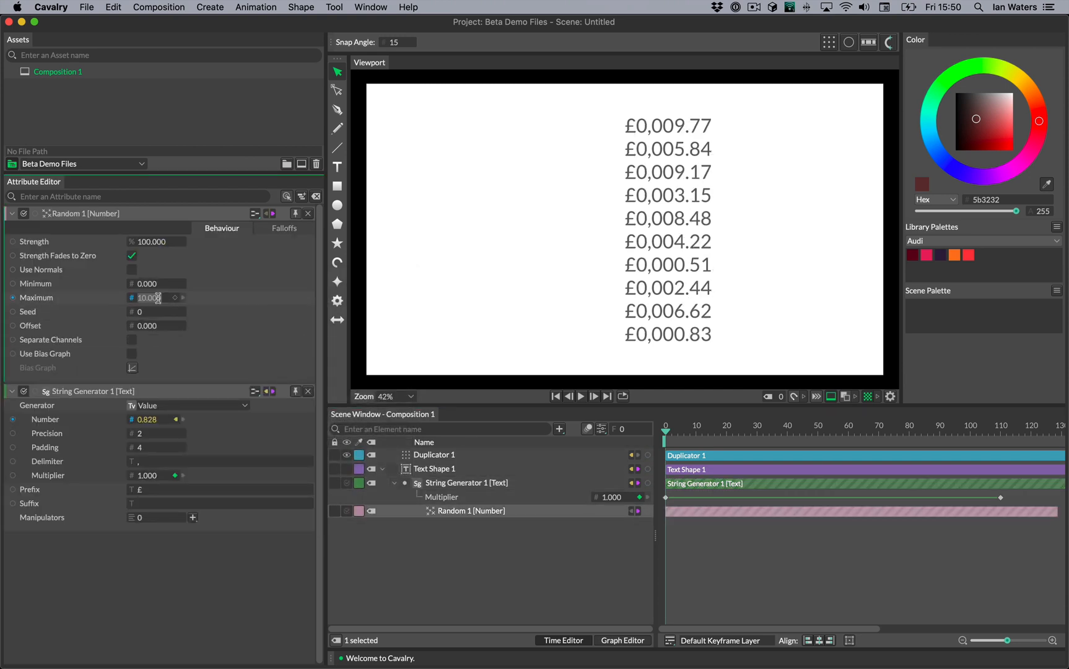
type("9999")
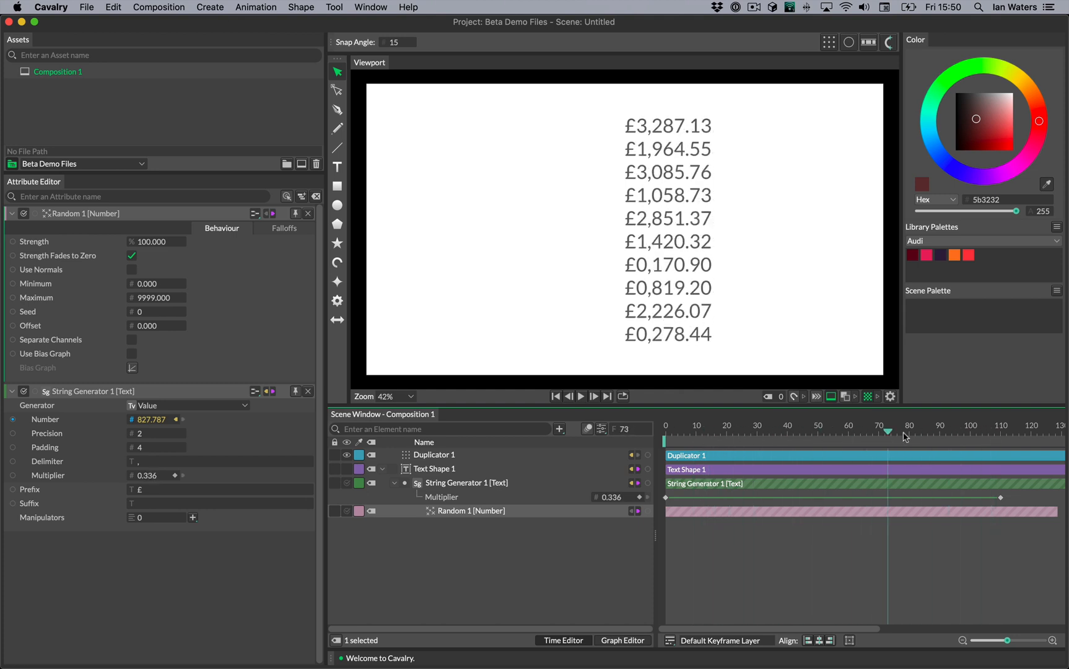
left_click_drag(886, 431, 708, 432)
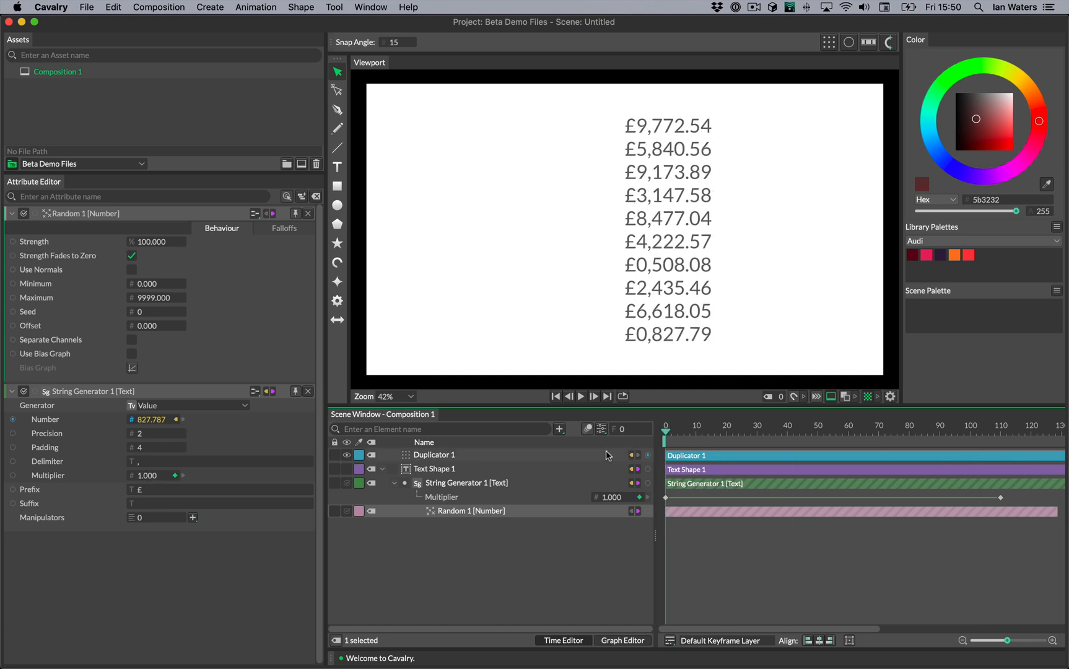
mouse_move(607, 454)
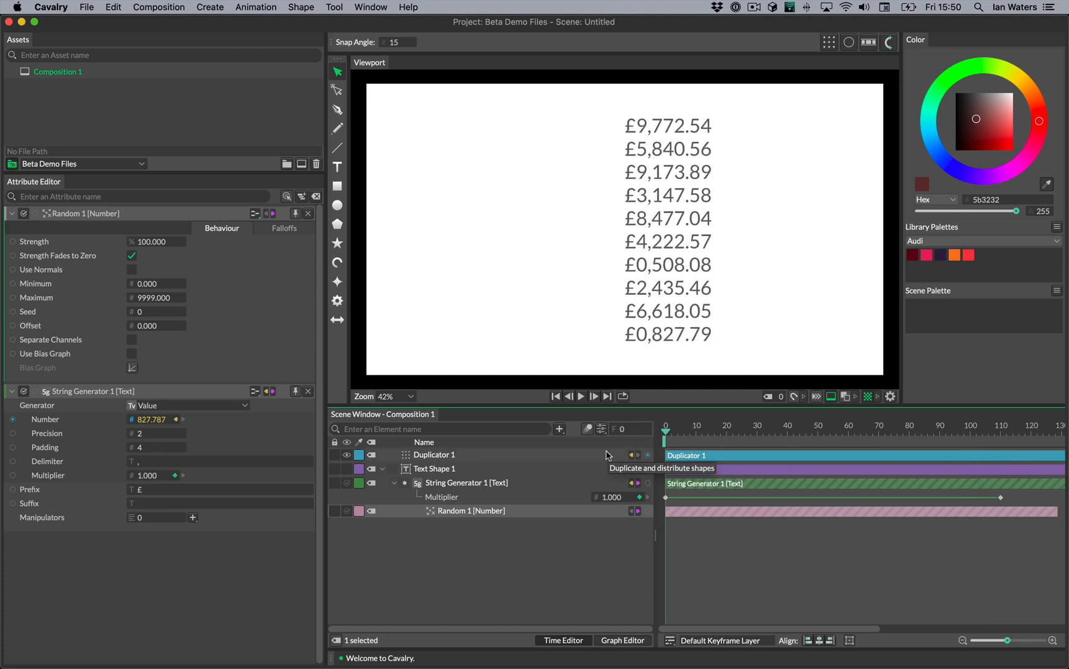